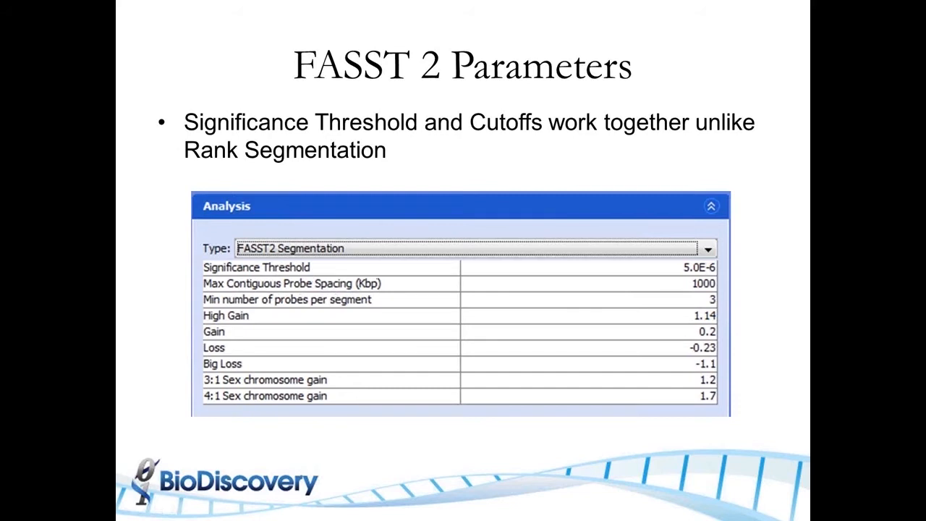
mouse_move(423, 362)
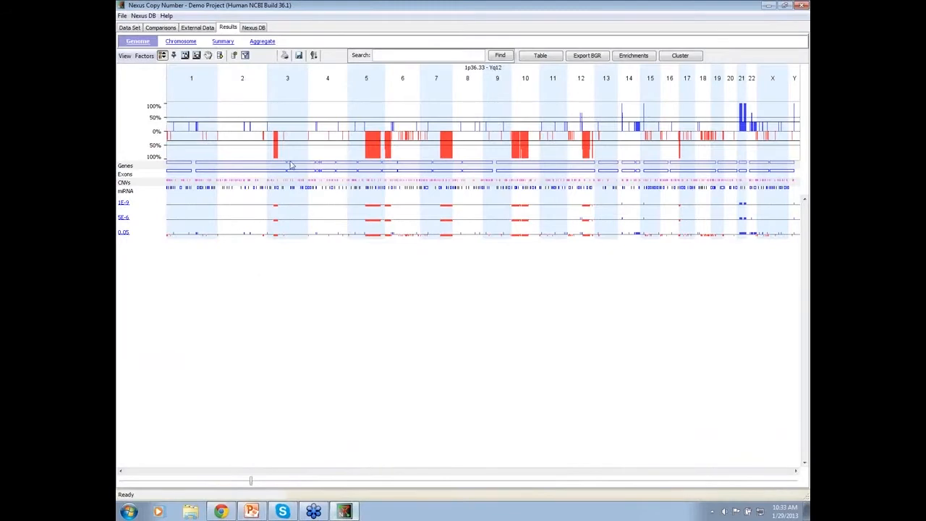
Step: Duplicate the Agilent cancer sample from the Data Set list, leaving the copy unprocessed
left_click(129, 26)
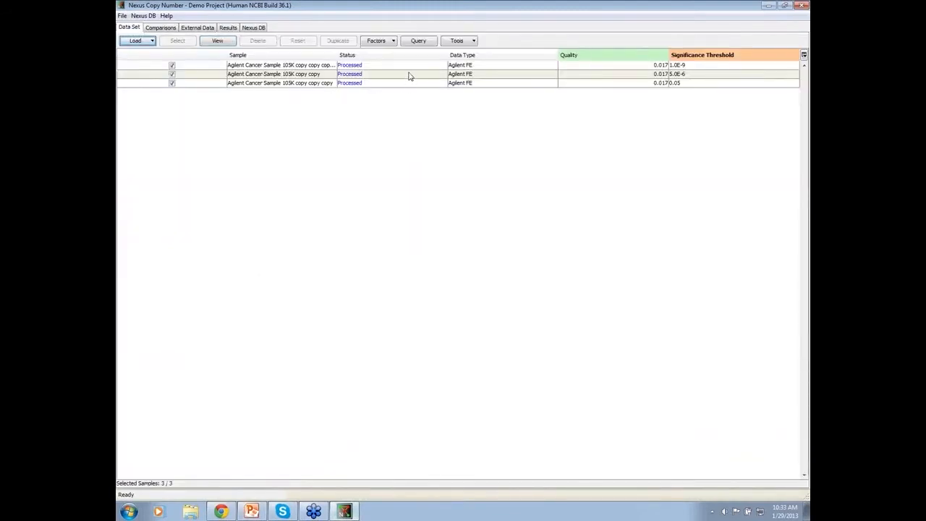
left_click(258, 41)
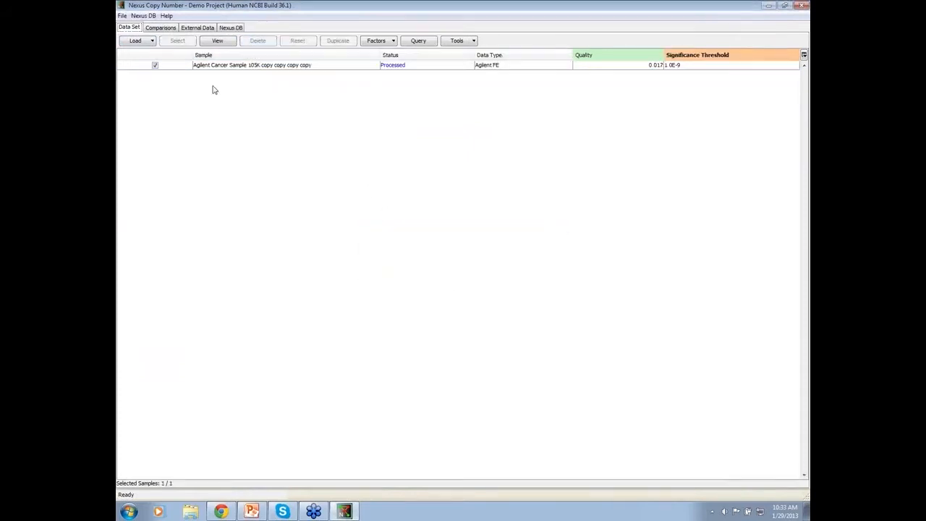
left_click(252, 64)
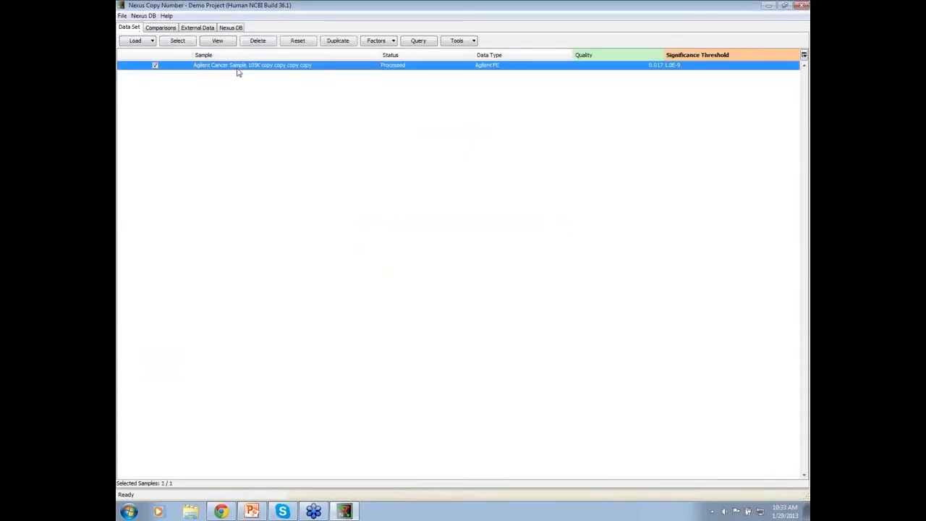
left_click(339, 40)
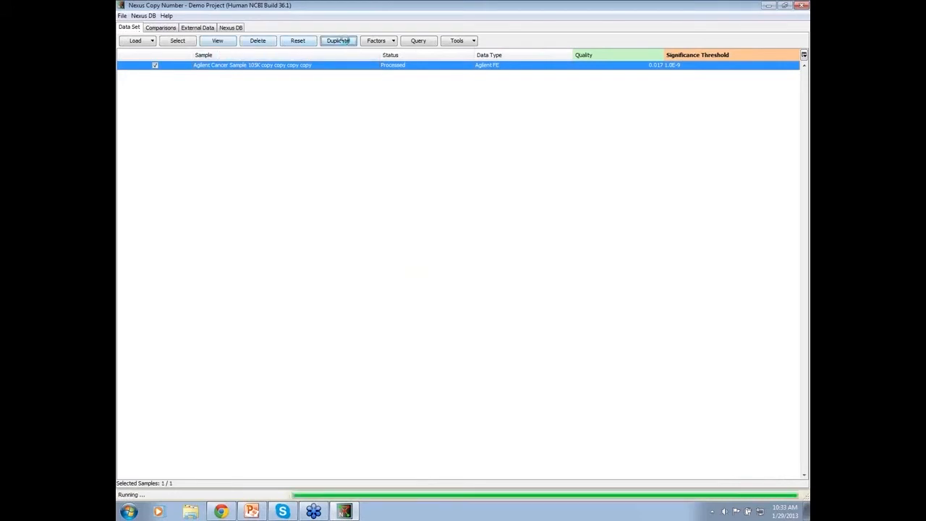
left_click(122, 14)
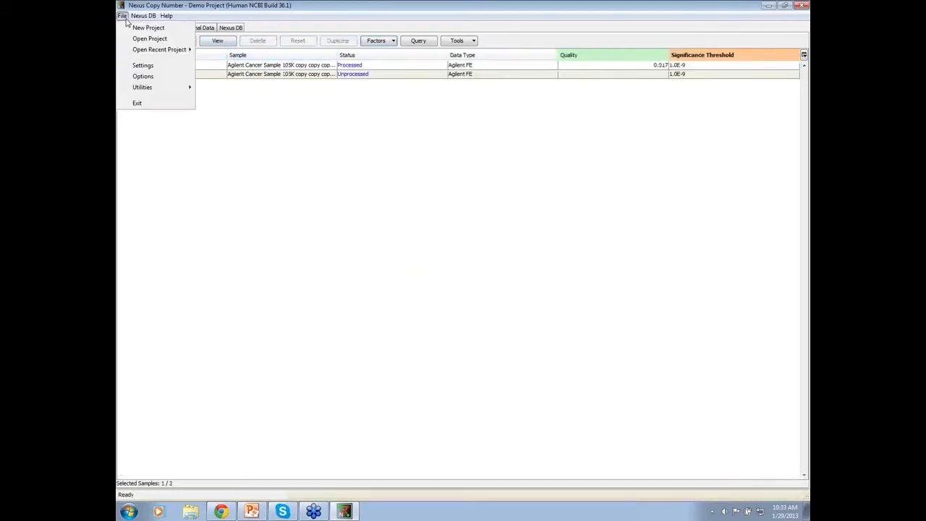
Step: Switch the analysis type from Rank Segmentation to FASST2 Segmentation and confirm with Done
left_click(142, 66)
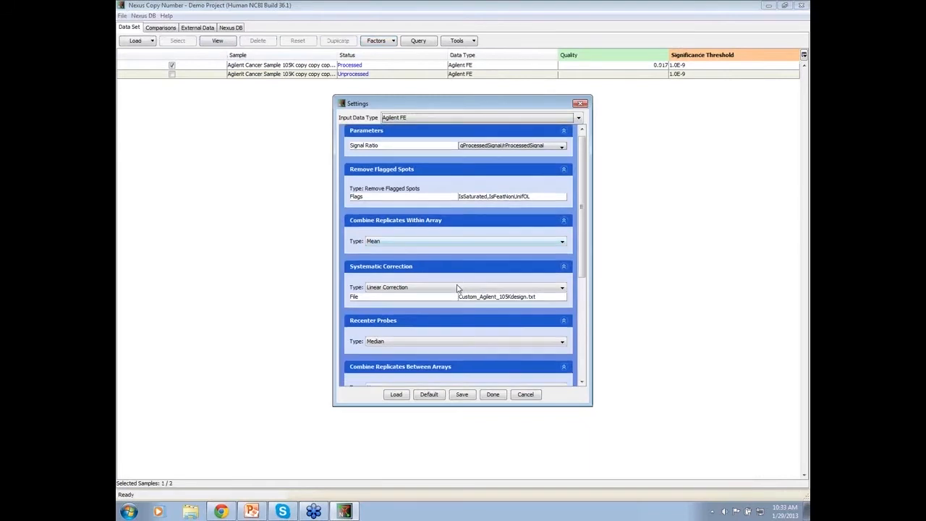
scroll("down", 3)
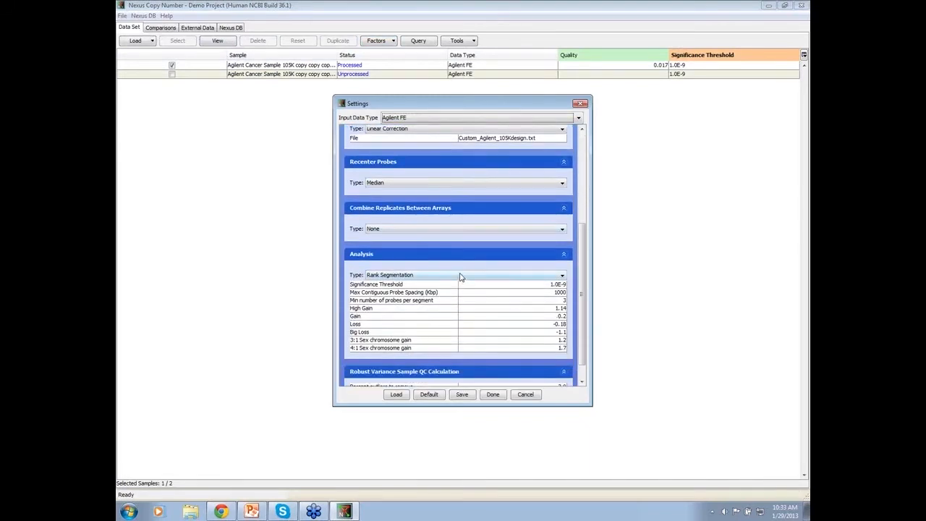
left_click(463, 275)
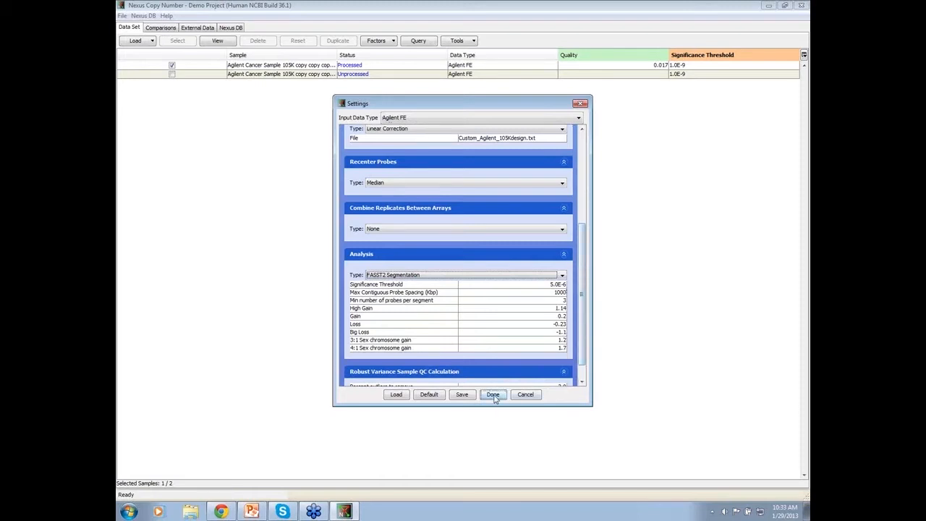
left_click(492, 394)
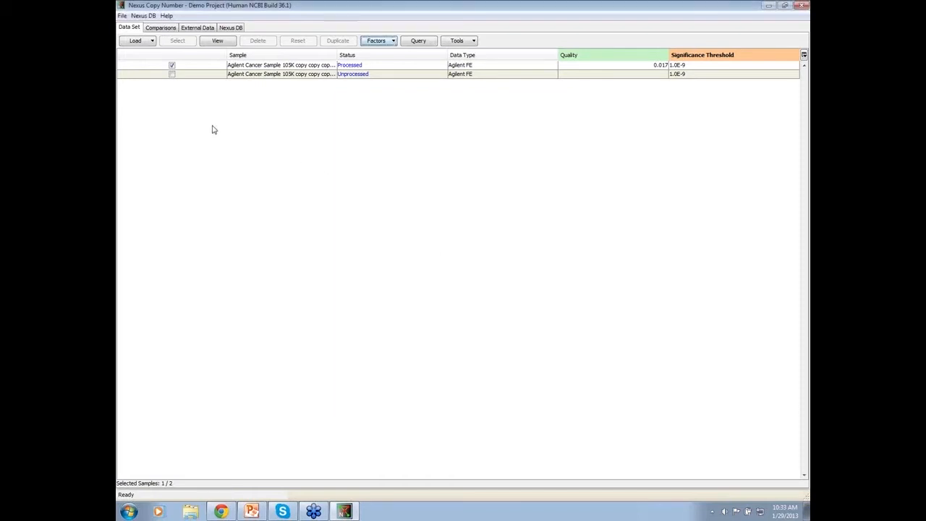
Step: Show the genome-wide results and open a chromosome region in the sample window
left_click(171, 72)
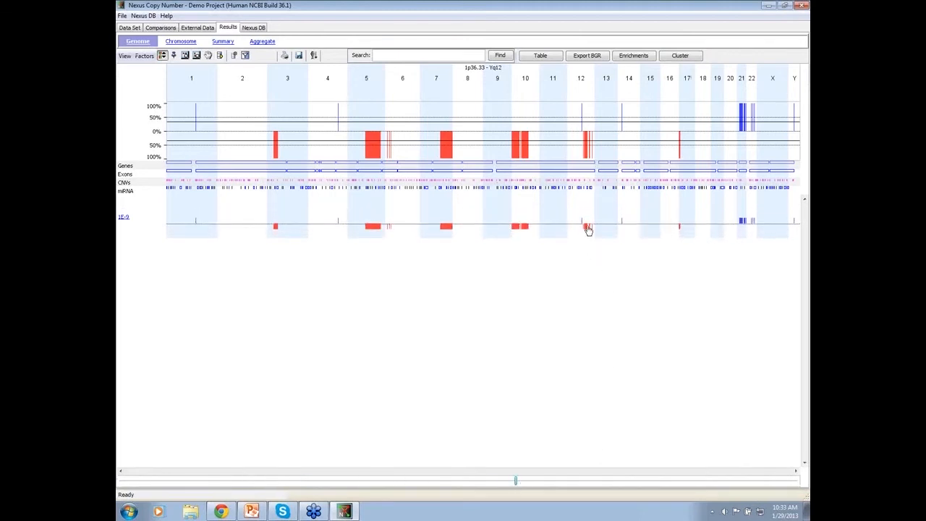
mouse_move(589, 232)
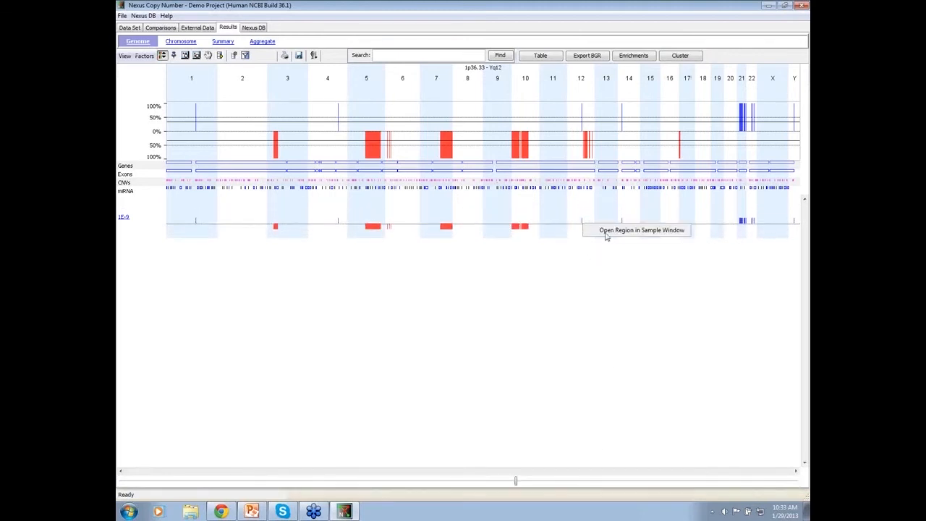
left_click(640, 230)
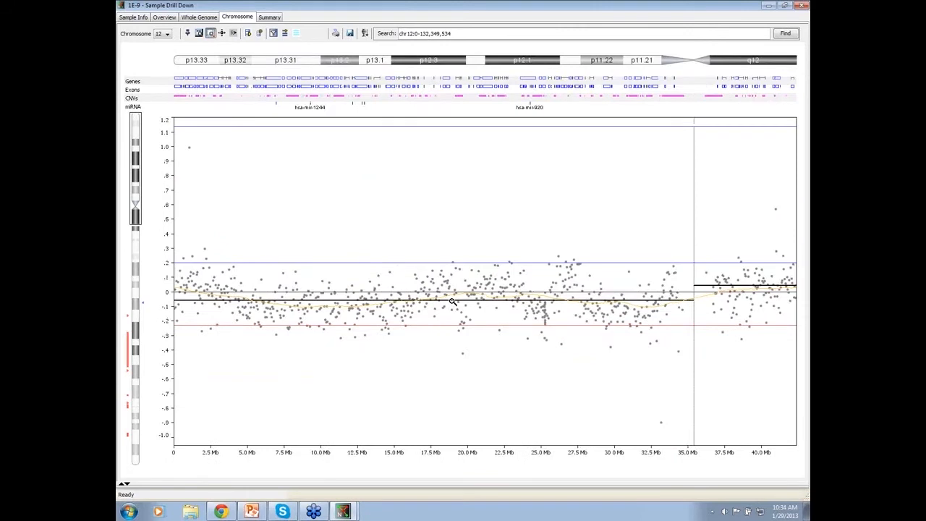
mouse_move(582, 290)
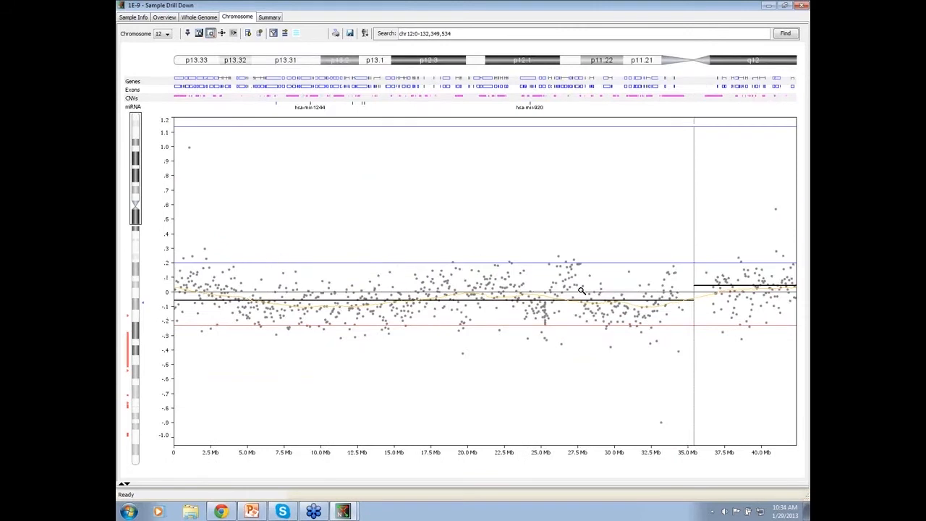
mouse_move(196, 281)
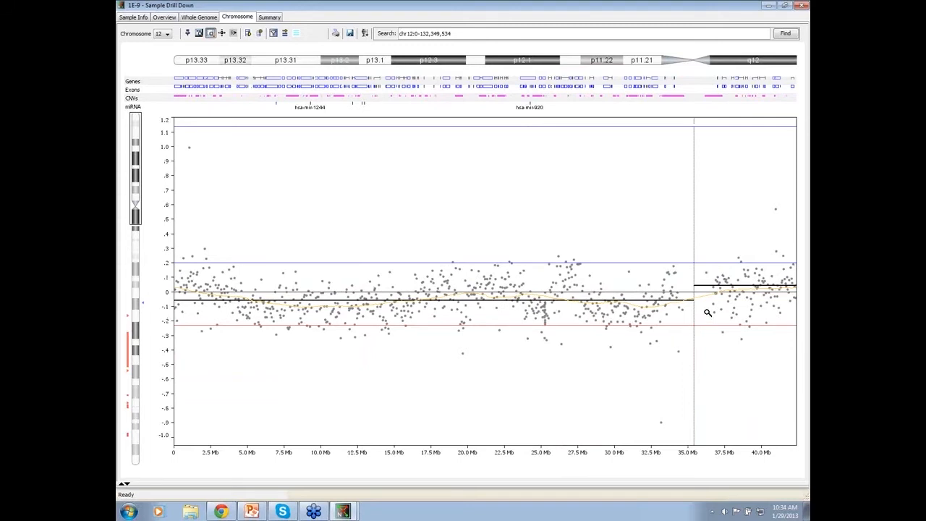
mouse_move(288, 330)
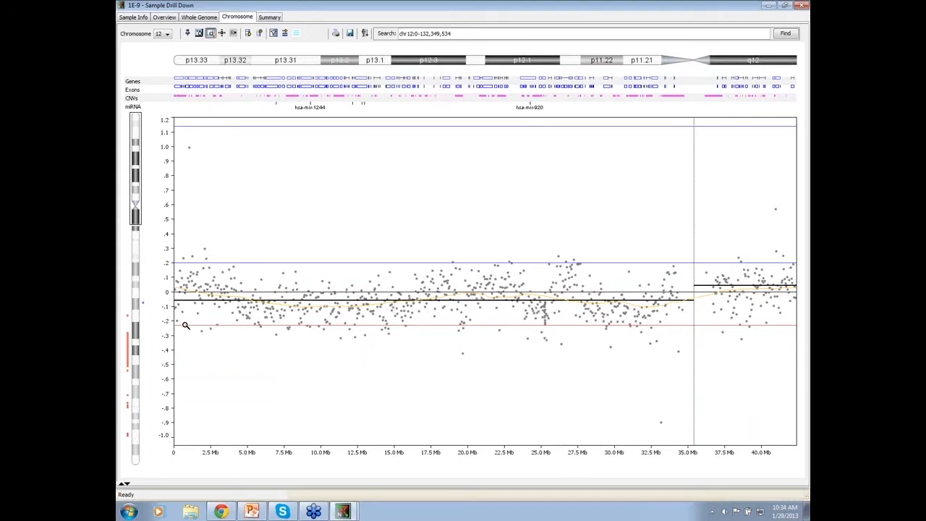
mouse_move(201, 322)
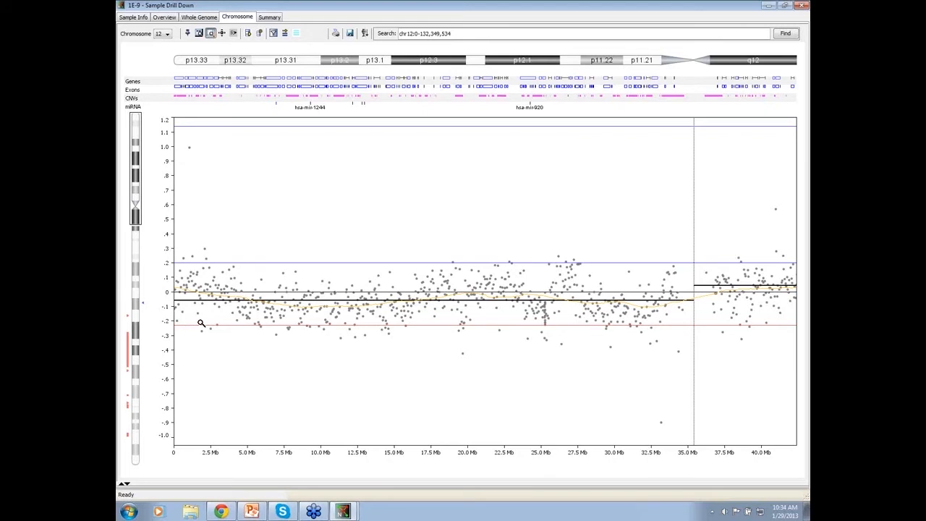
mouse_move(390, 327)
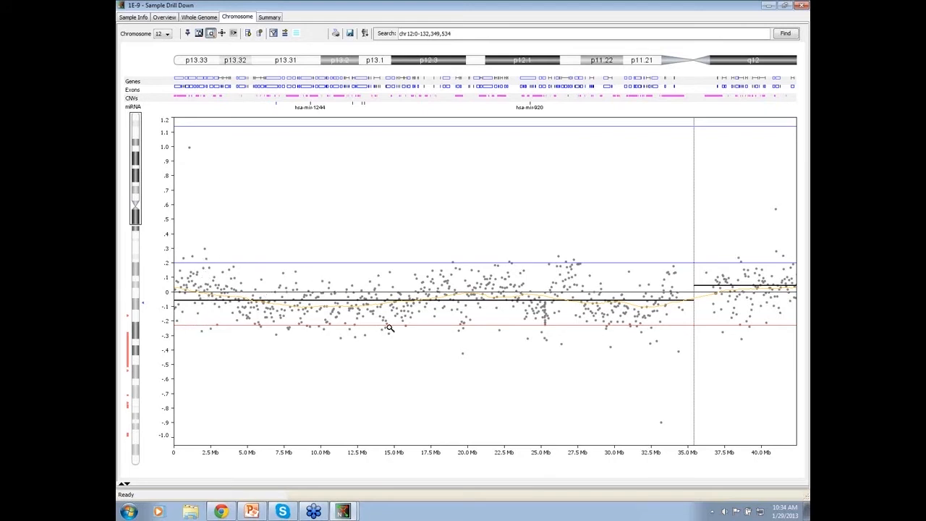
mouse_move(272, 289)
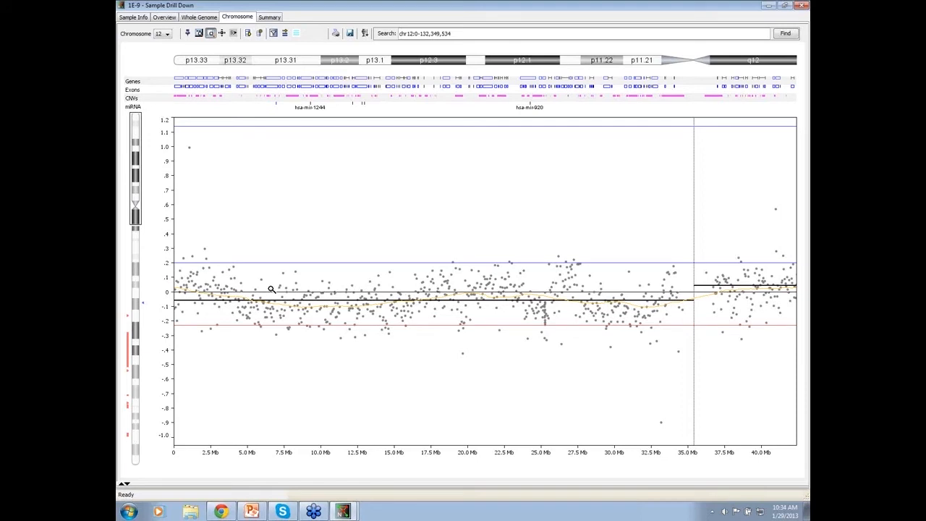
mouse_move(504, 318)
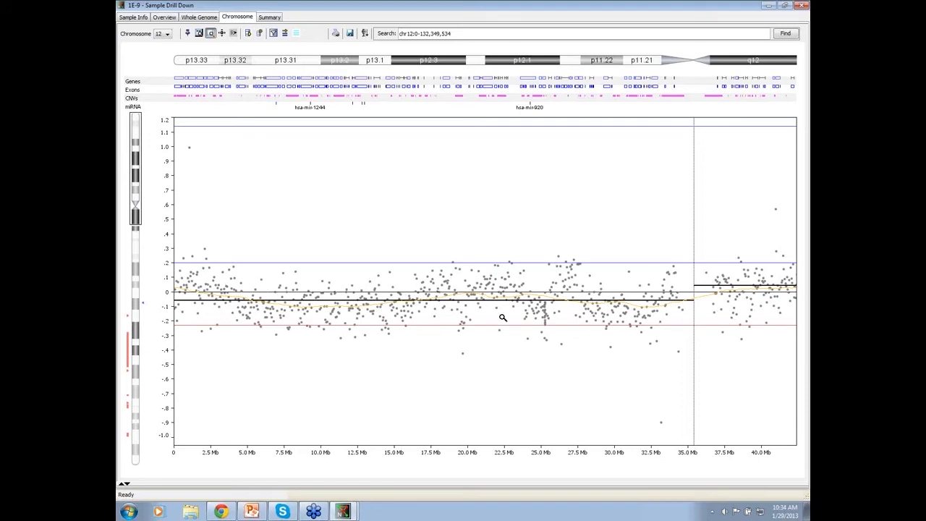
mouse_move(675, 295)
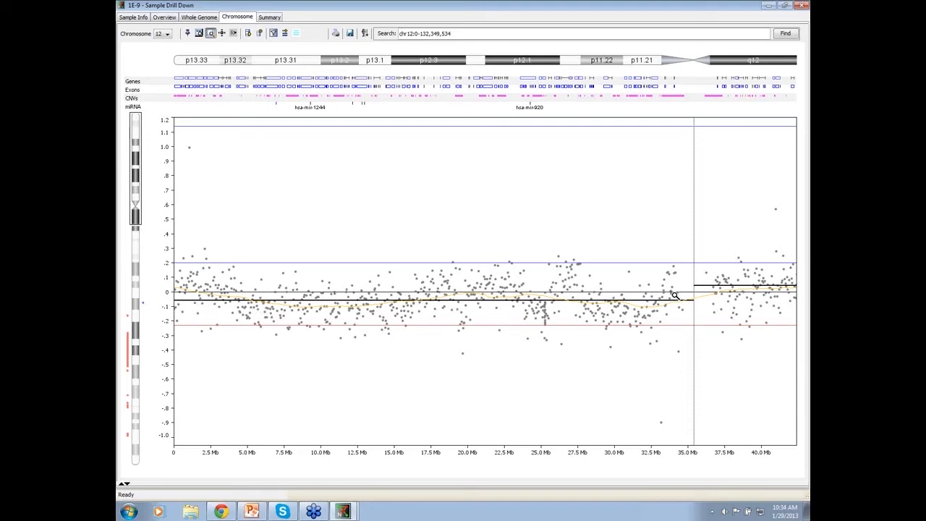
mouse_move(663, 307)
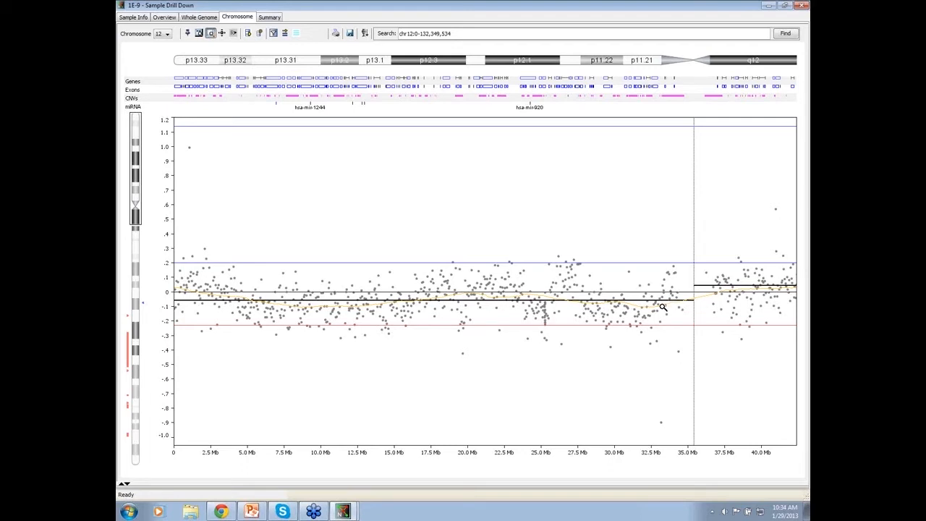
mouse_move(588, 306)
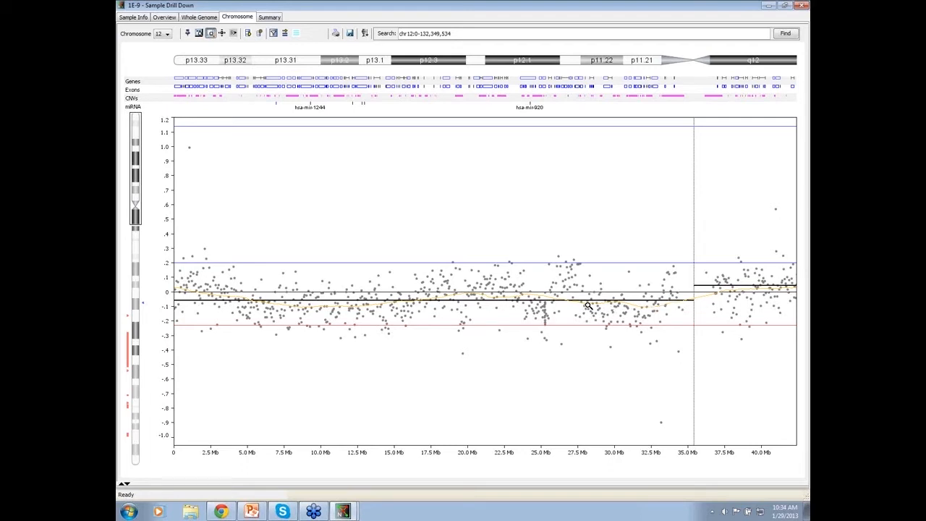
mouse_move(577, 320)
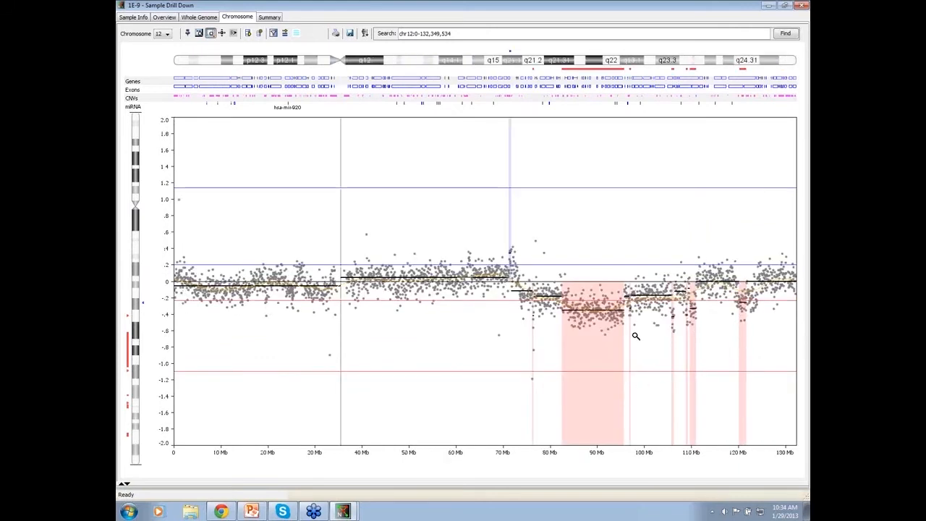
mouse_move(615, 330)
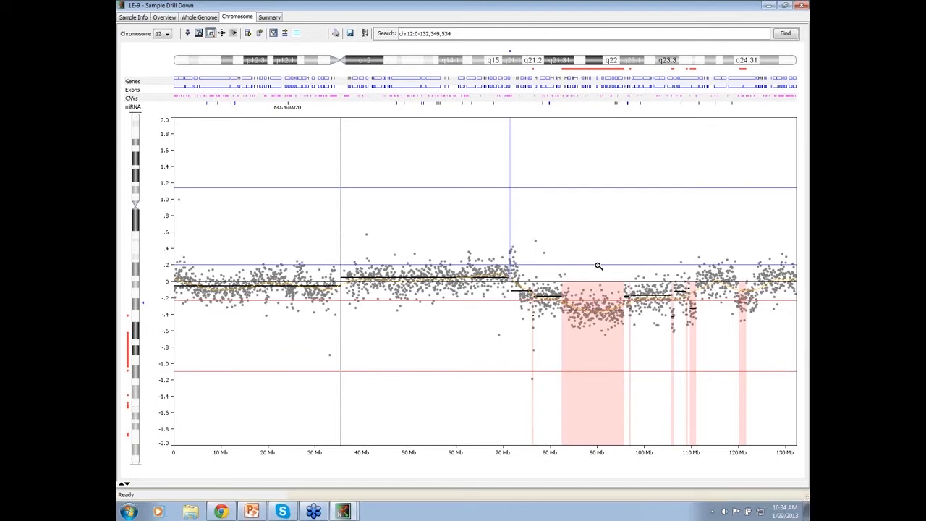
mouse_move(672, 286)
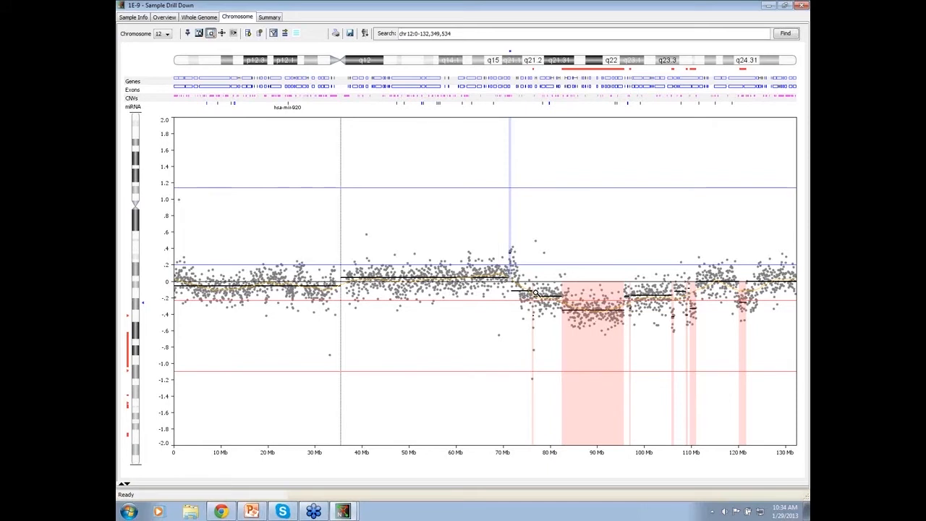
mouse_move(572, 297)
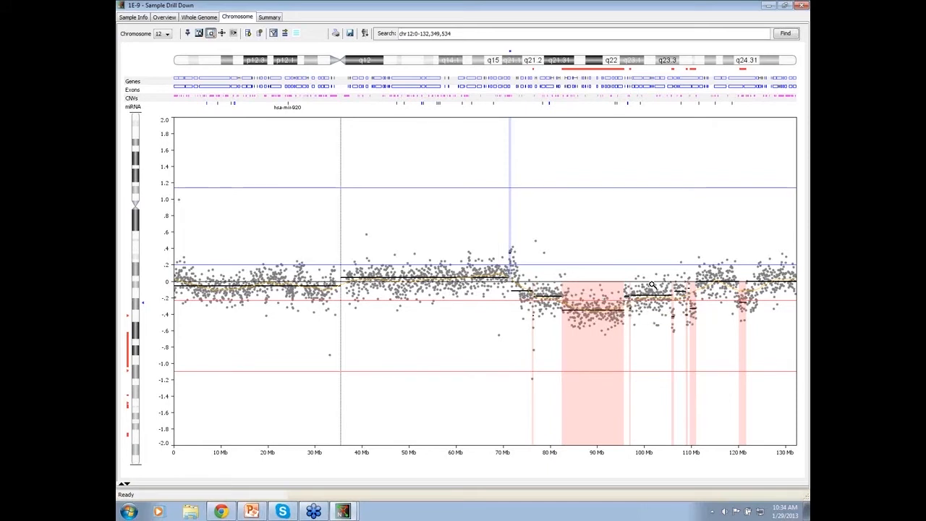
mouse_move(492, 232)
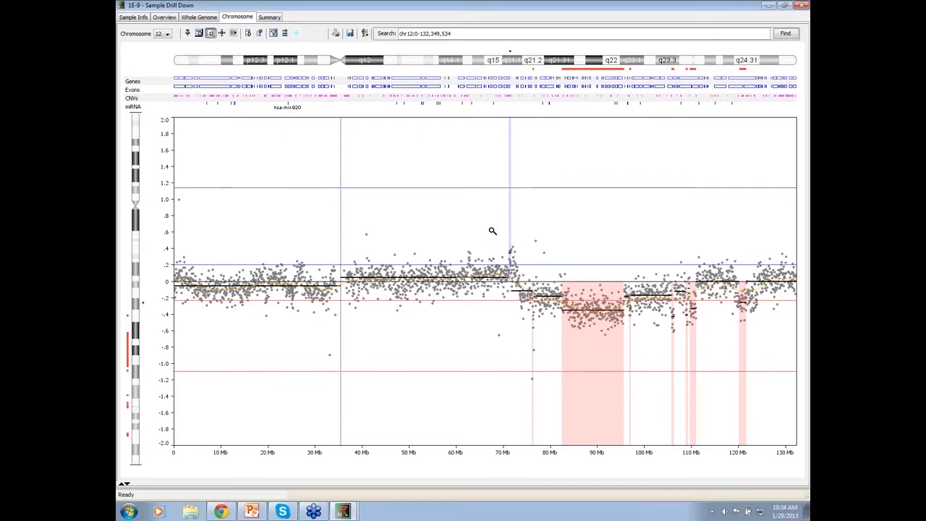
mouse_move(487, 217)
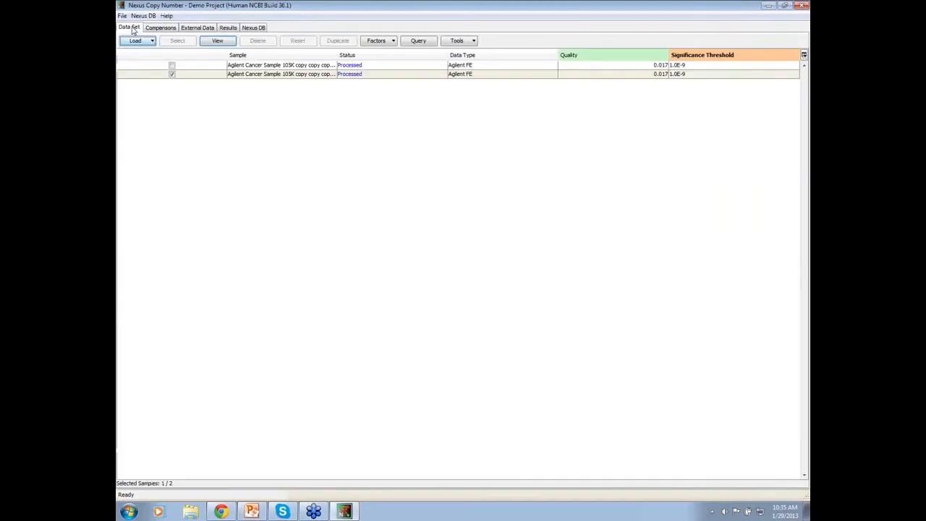
Step: Select the processed cancer sample for duplication and bring up the File menu
left_click(290, 65)
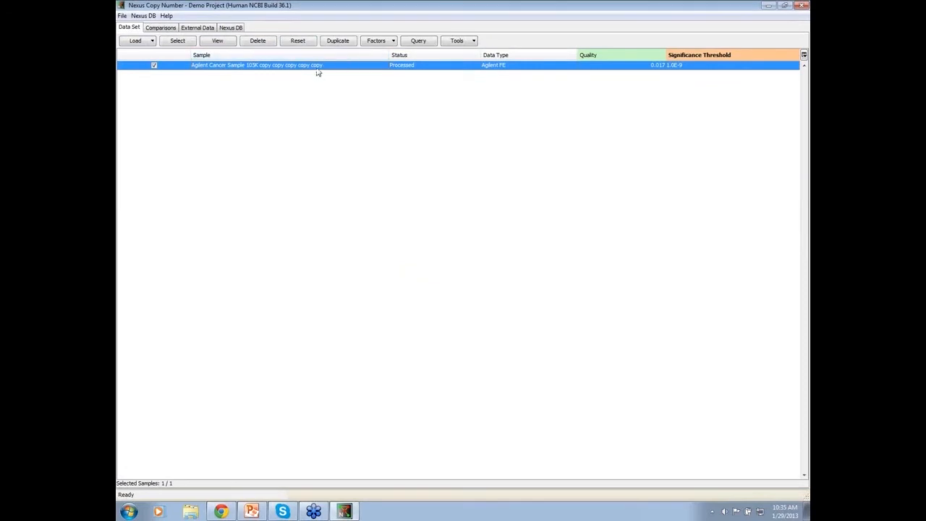
mouse_move(321, 70)
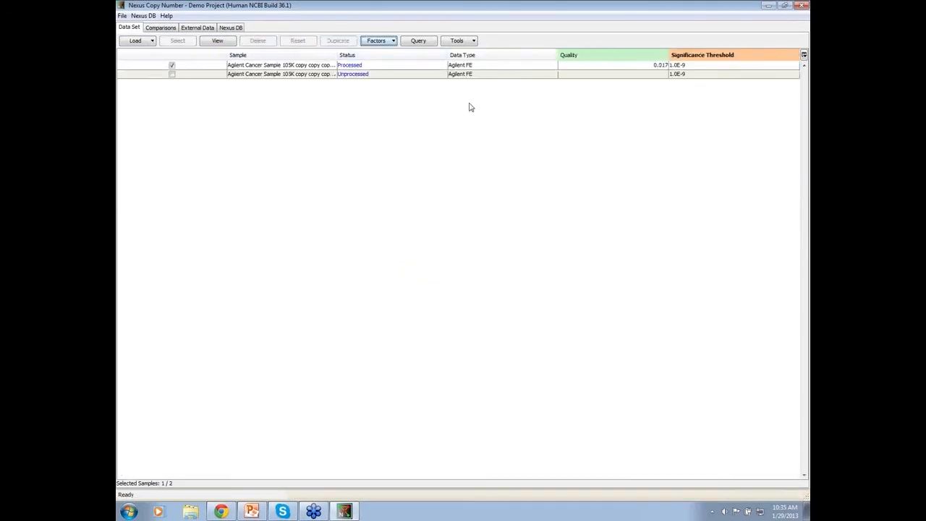
mouse_move(295, 83)
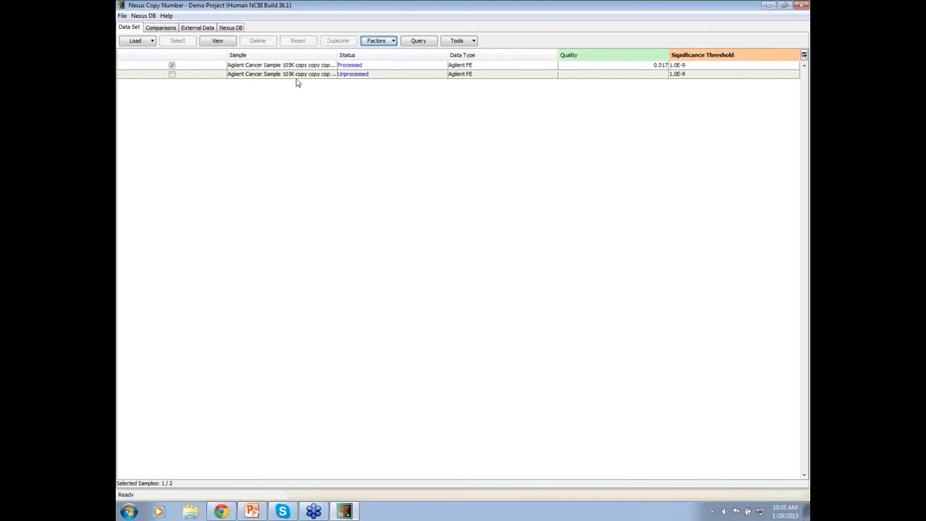
left_click(122, 15)
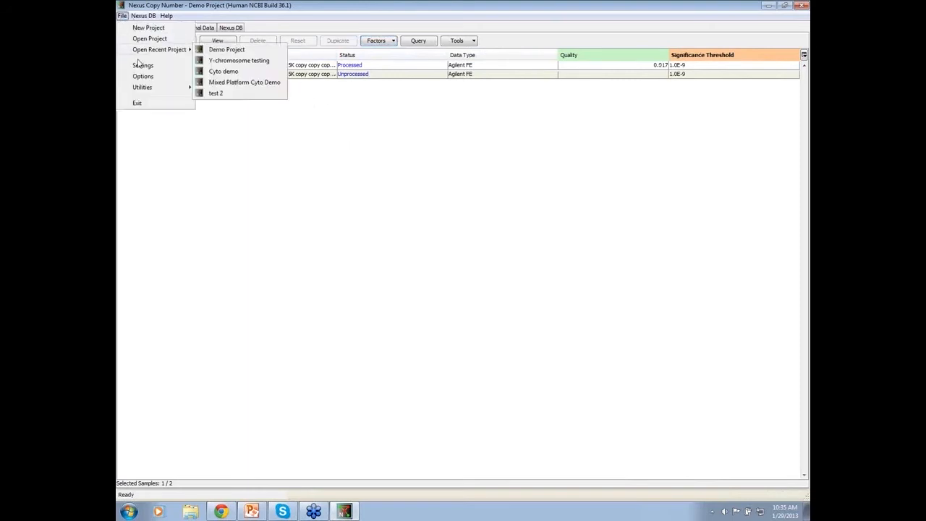
Step: Edit the Loss cutoff in the Analysis settings and apply with Done
left_click(142, 65)
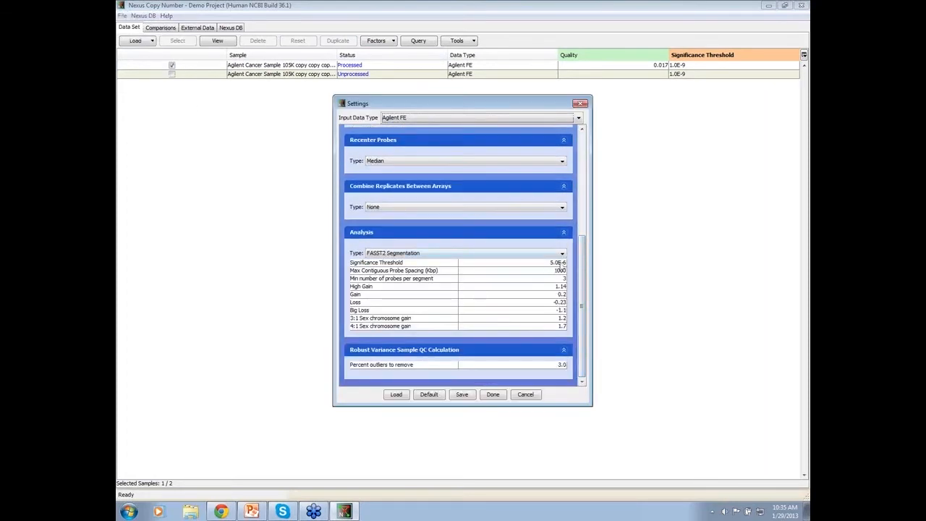
left_click(402, 303)
type("-0.15")
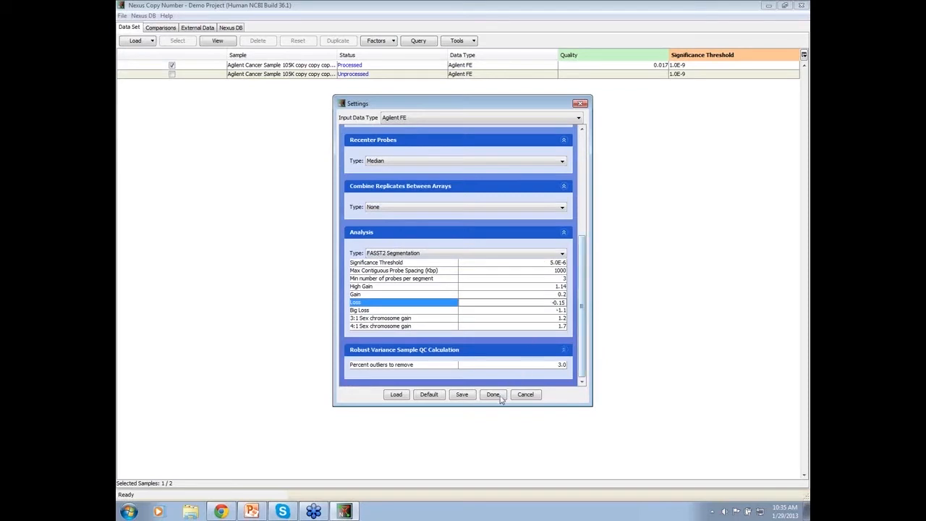
left_click(492, 394)
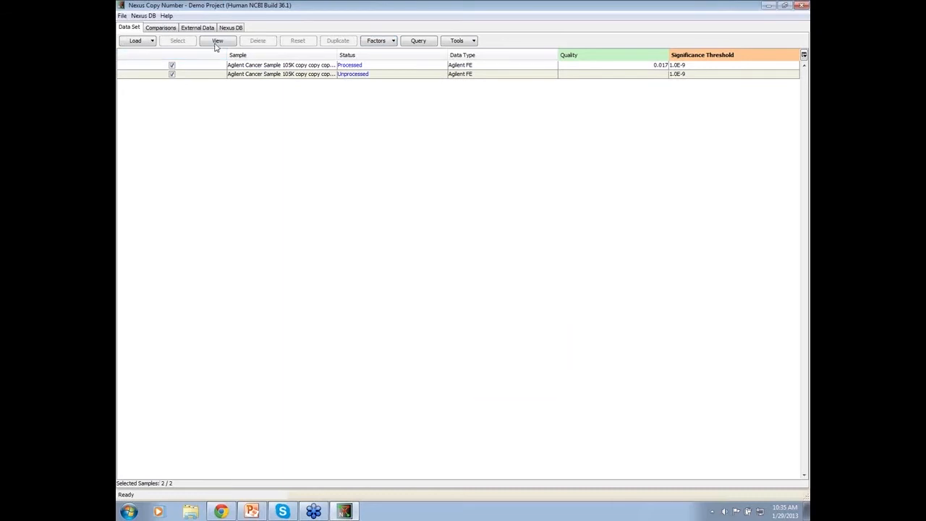
Step: View the processed sample's drill-down on chromosome 10 and bring up its processing settings
left_click(217, 41)
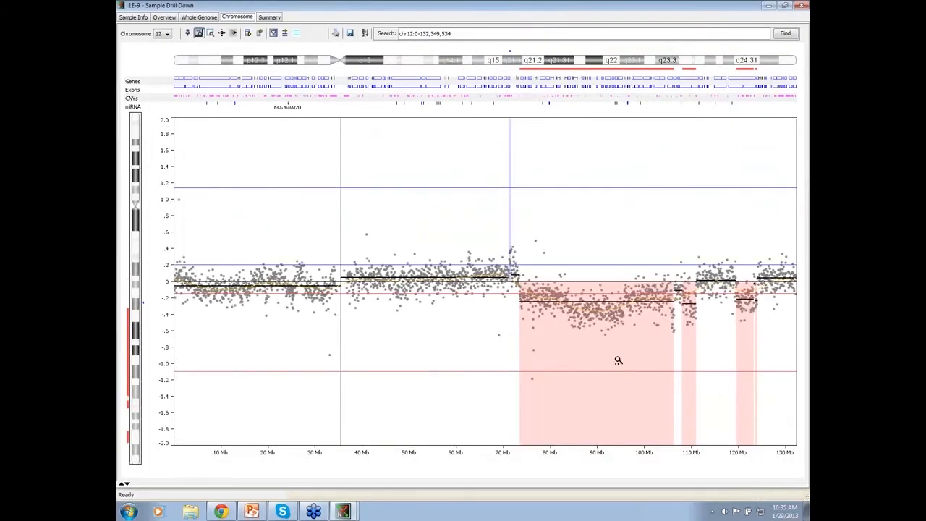
mouse_move(508, 297)
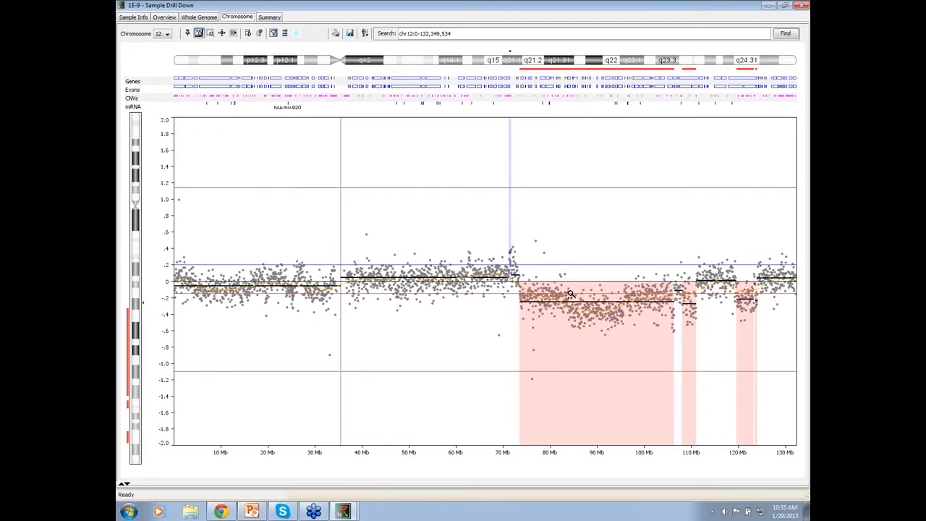
mouse_move(573, 295)
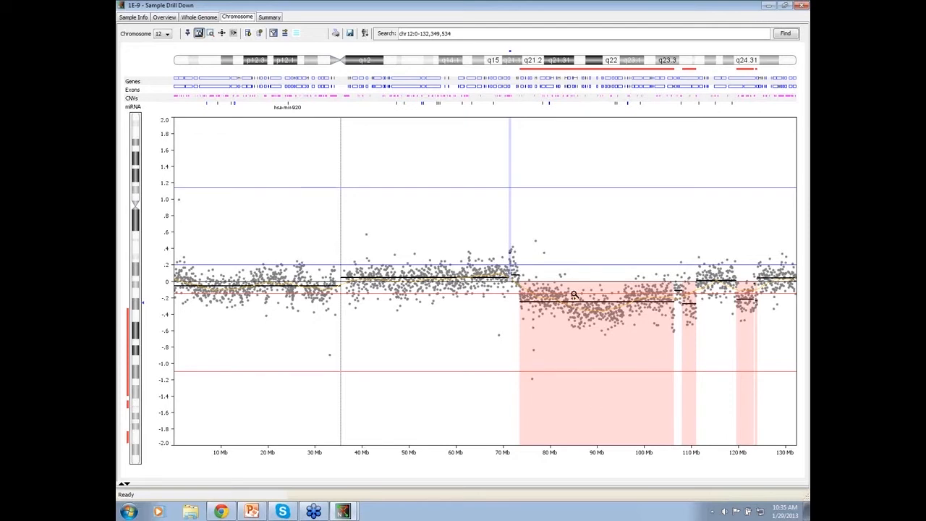
mouse_move(668, 298)
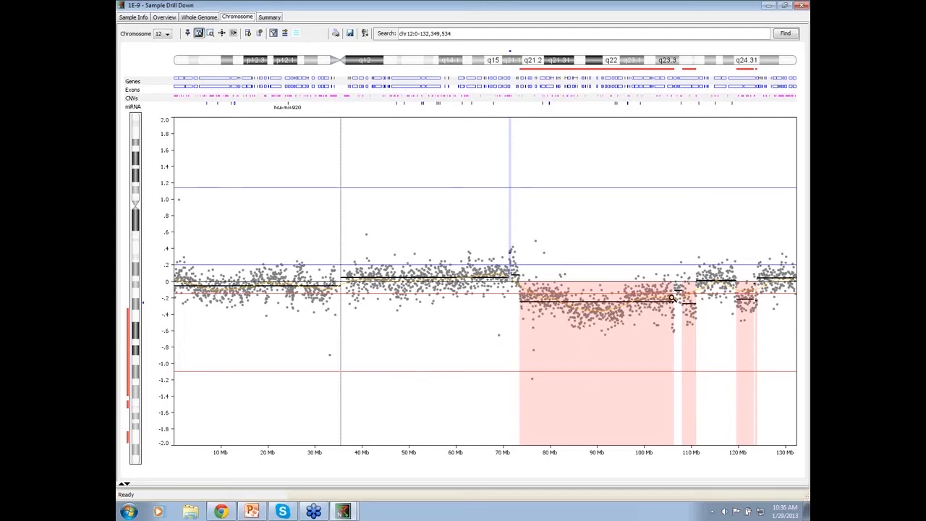
mouse_move(475, 281)
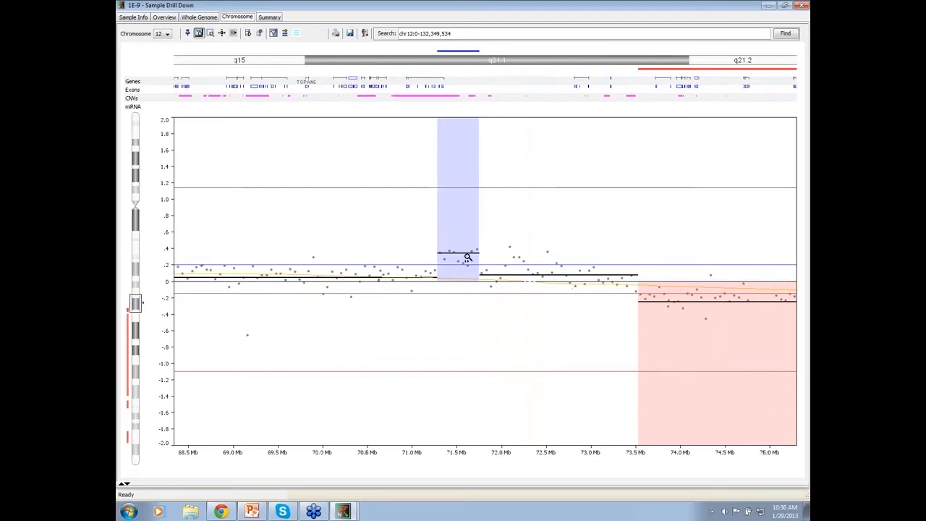
mouse_move(460, 191)
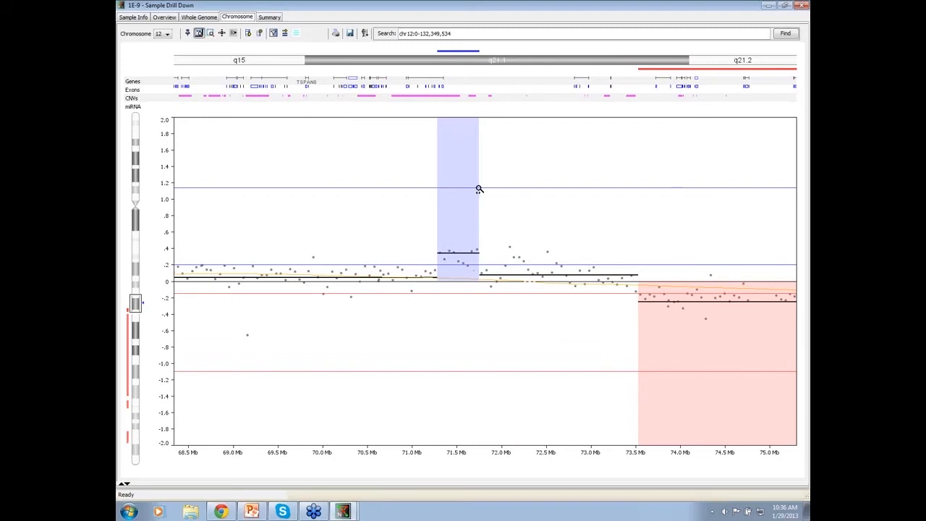
mouse_move(445, 237)
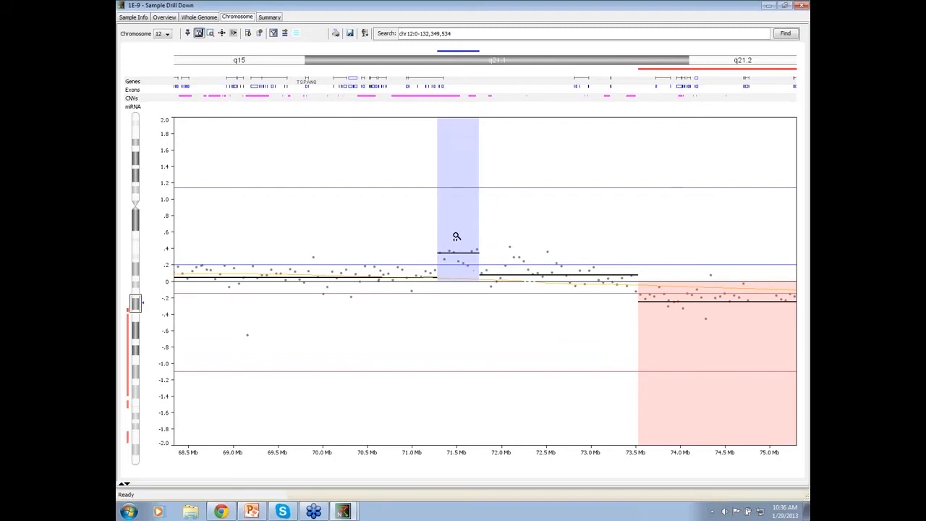
left_click(133, 17)
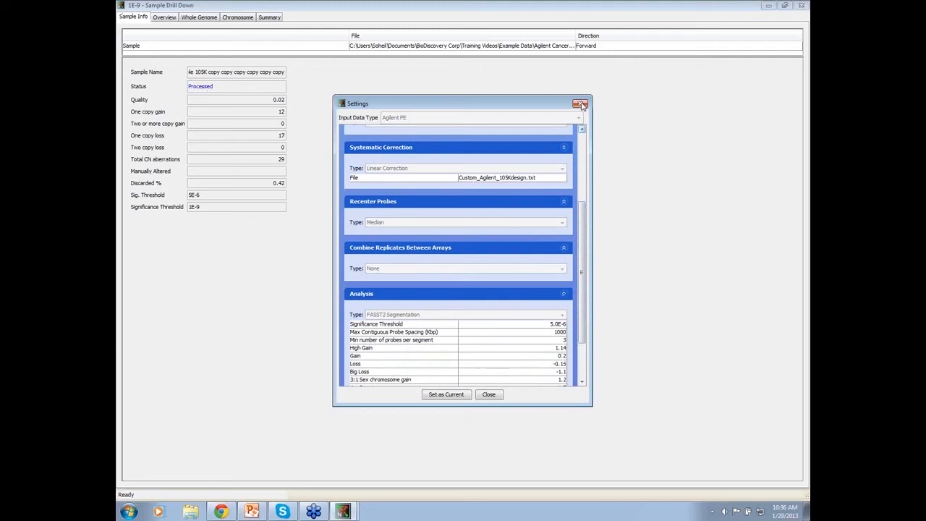
Step: Close the sample's processing settings window, returning to the zoomed chromosome plot
left_click(581, 104)
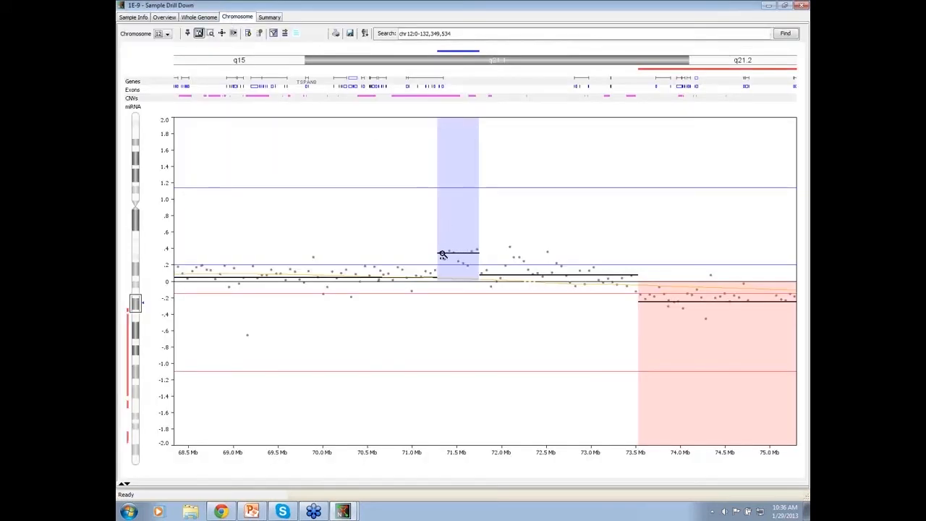
mouse_move(501, 268)
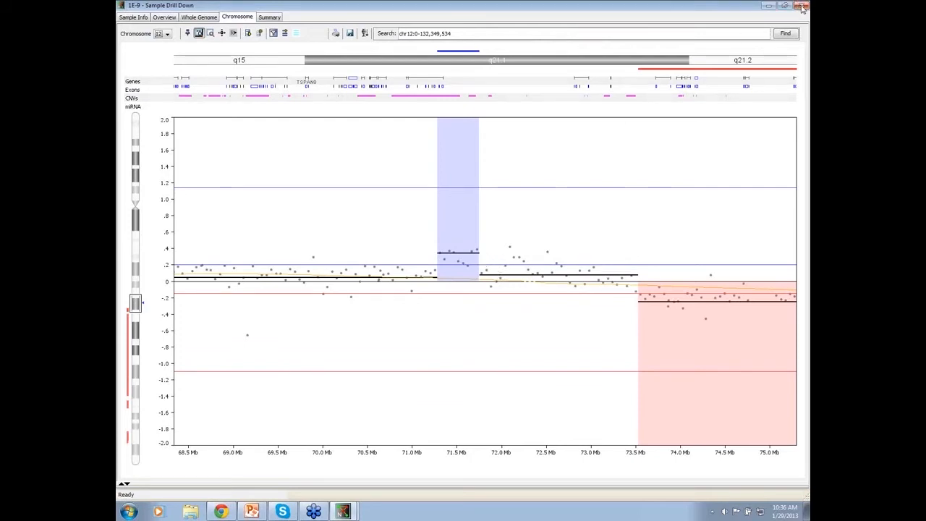
mouse_move(443, 213)
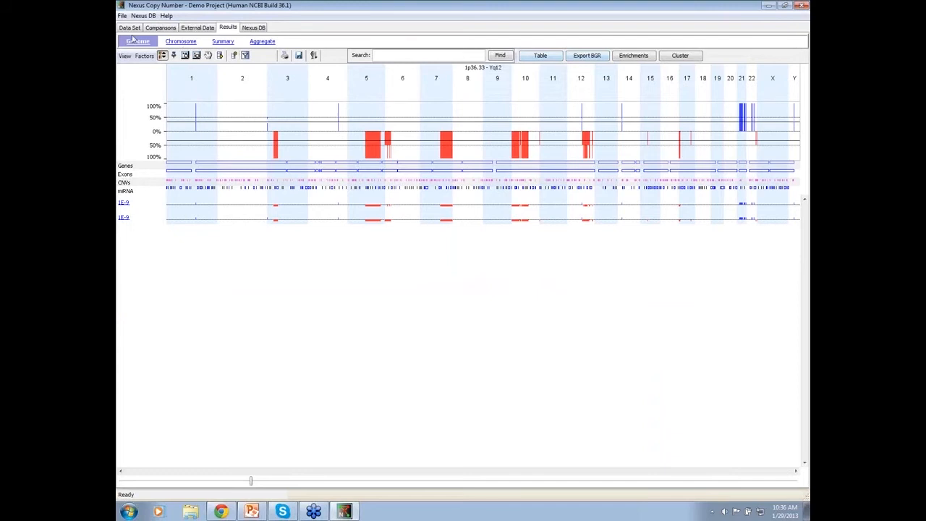
Step: Save the adjusted significance-threshold settings and load results for the two checked samples
left_click(129, 26)
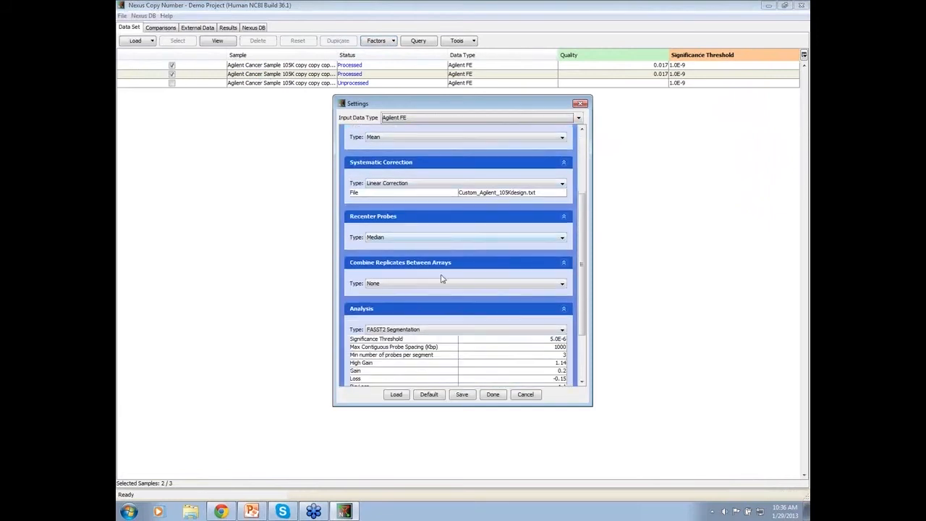
scroll("down", 3)
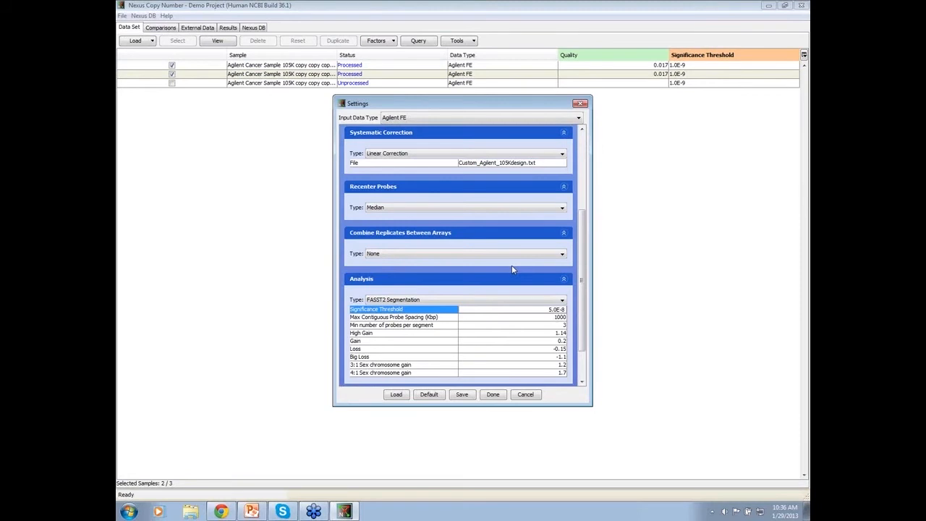
left_click(462, 394)
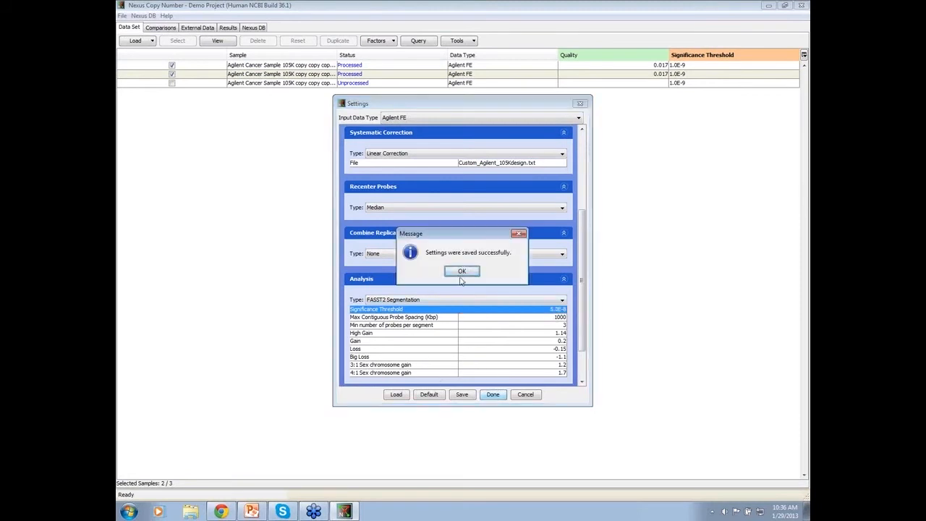
left_click(462, 271)
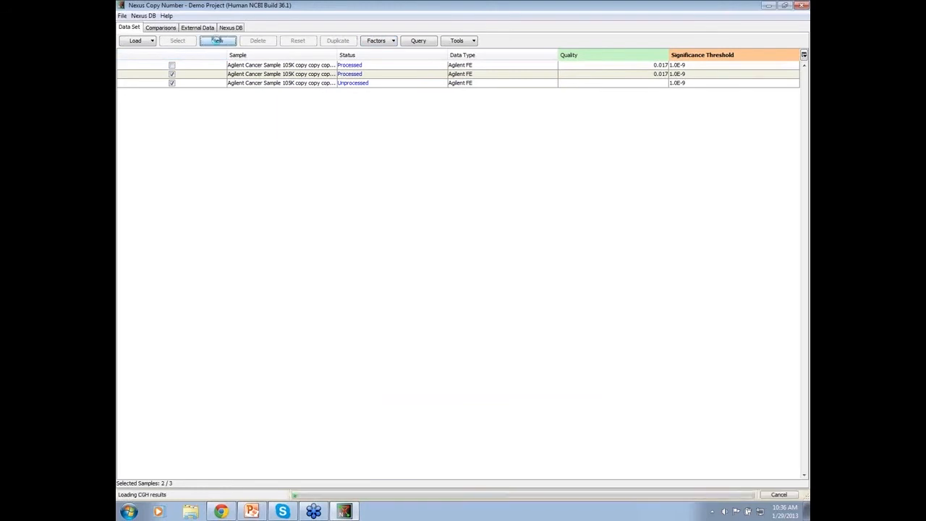
left_click(218, 41)
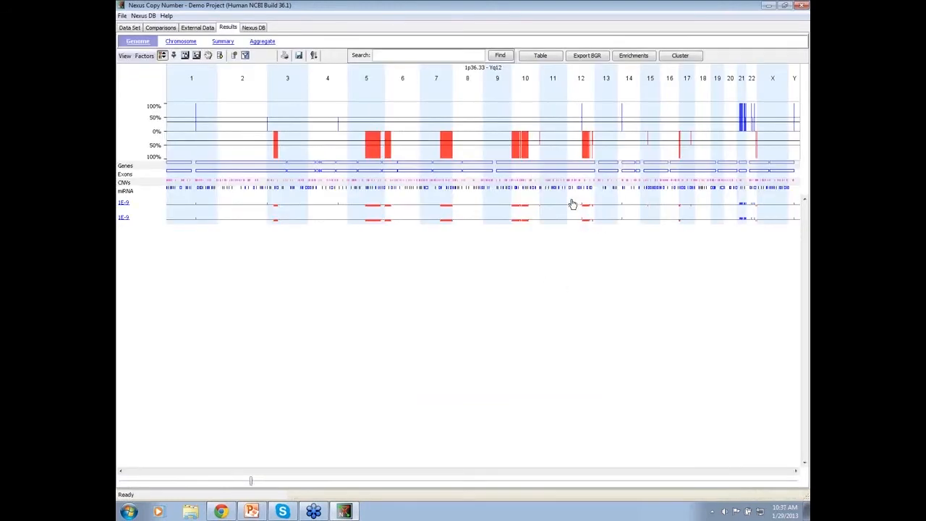
Step: Show the single-chromosome results with individual probe values for both samples
left_click(179, 41)
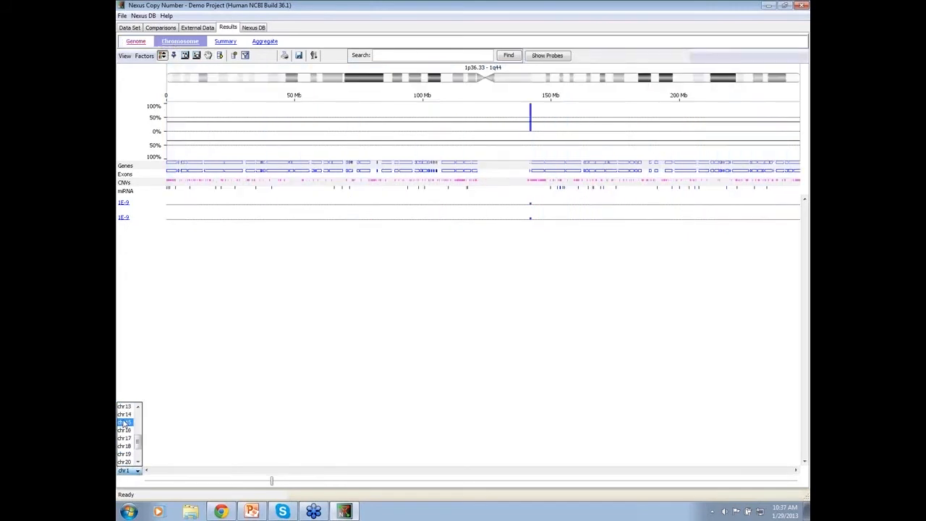
left_click(125, 423)
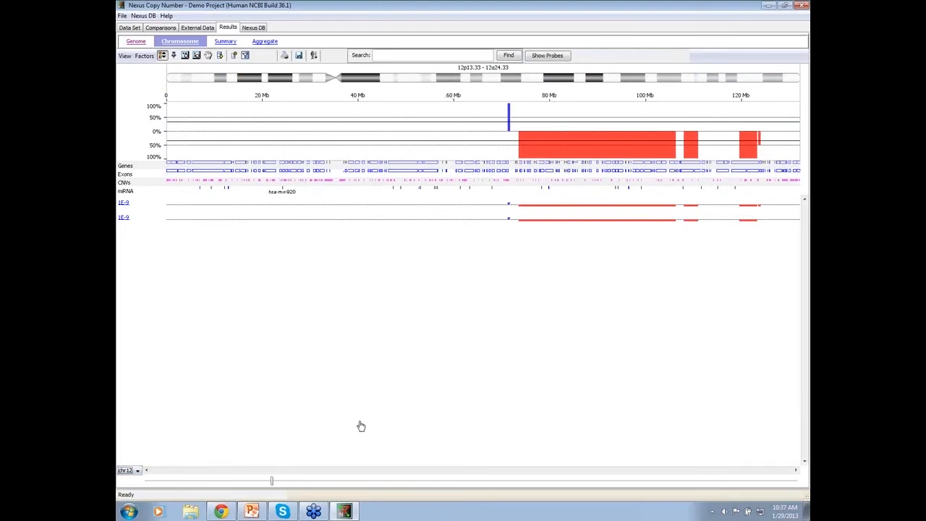
mouse_move(272, 482)
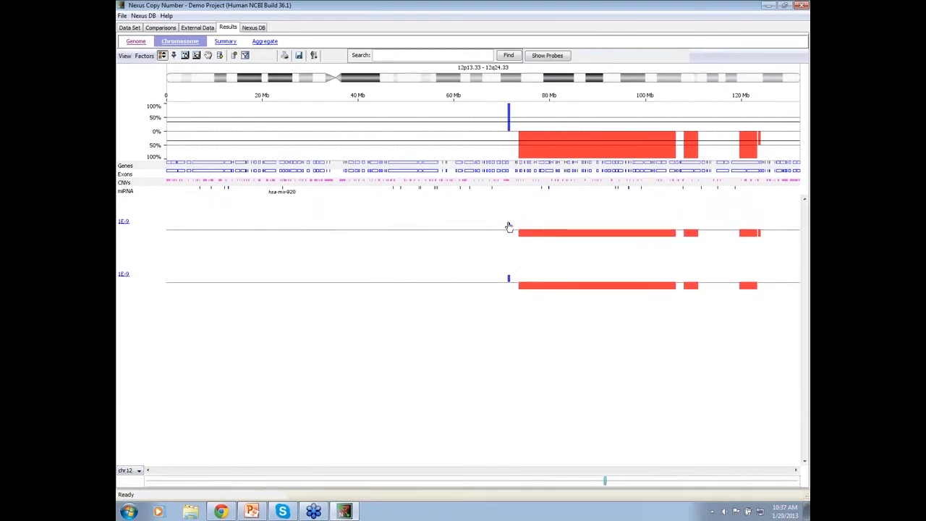
mouse_move(722, 282)
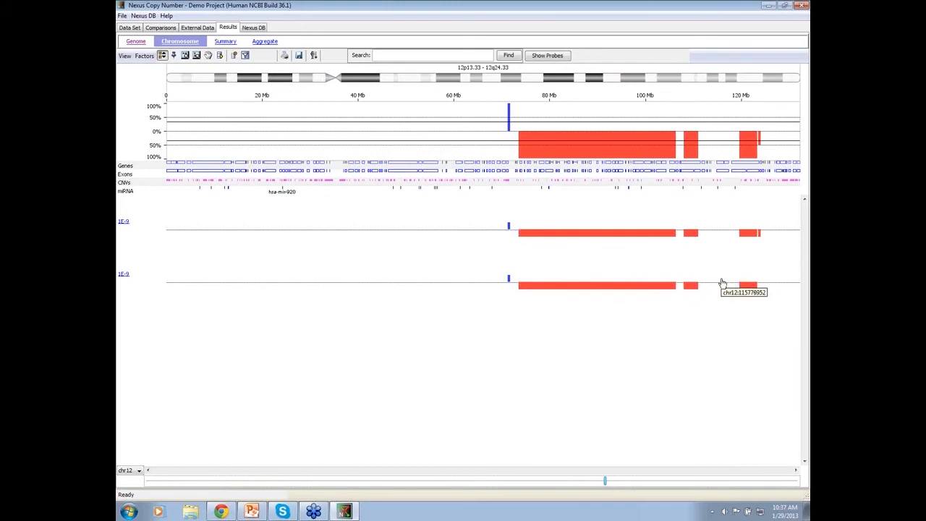
mouse_move(760, 238)
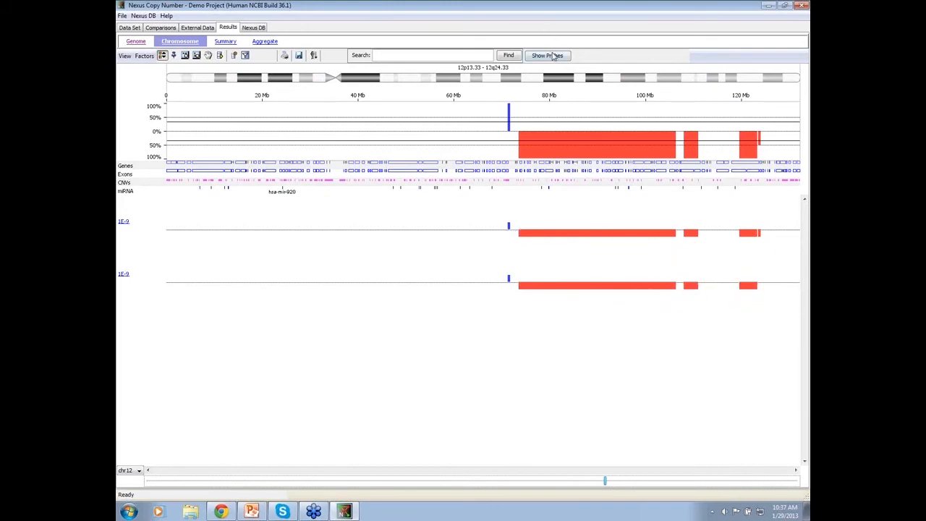
left_click(548, 55)
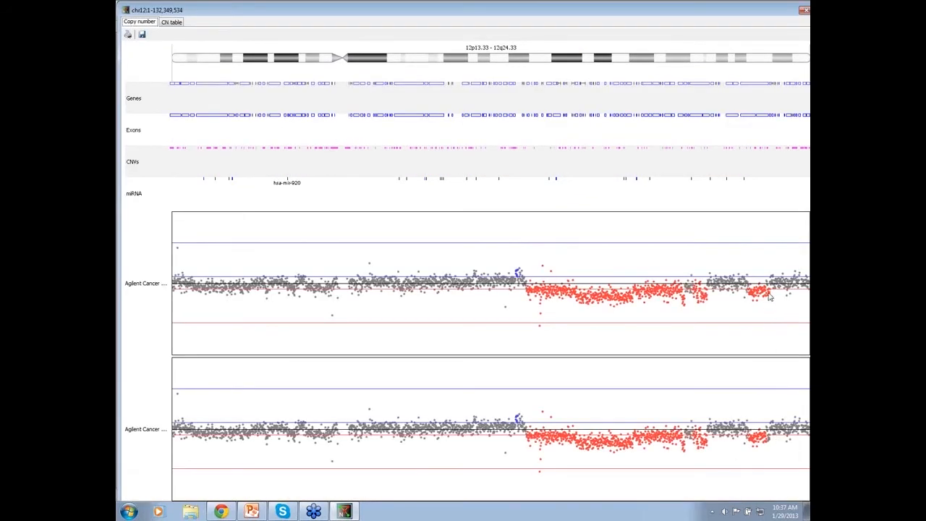
mouse_move(787, 441)
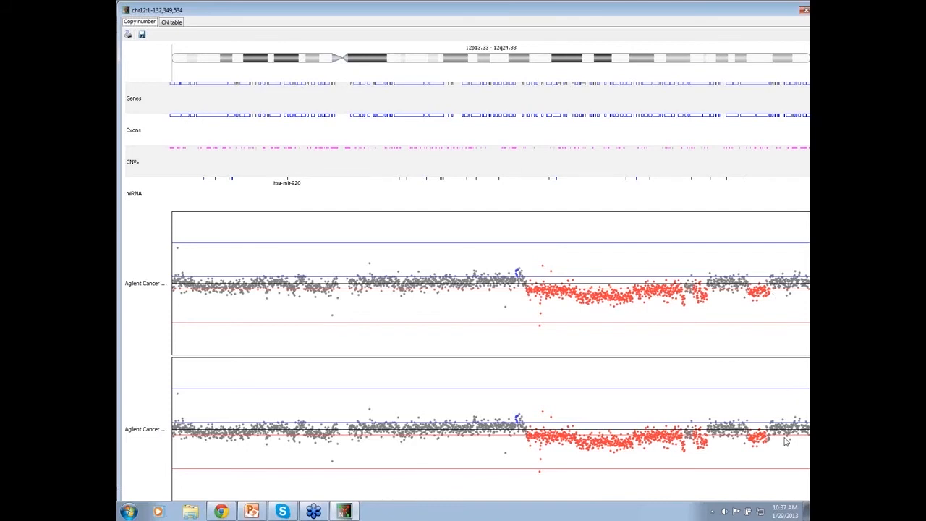
mouse_move(772, 448)
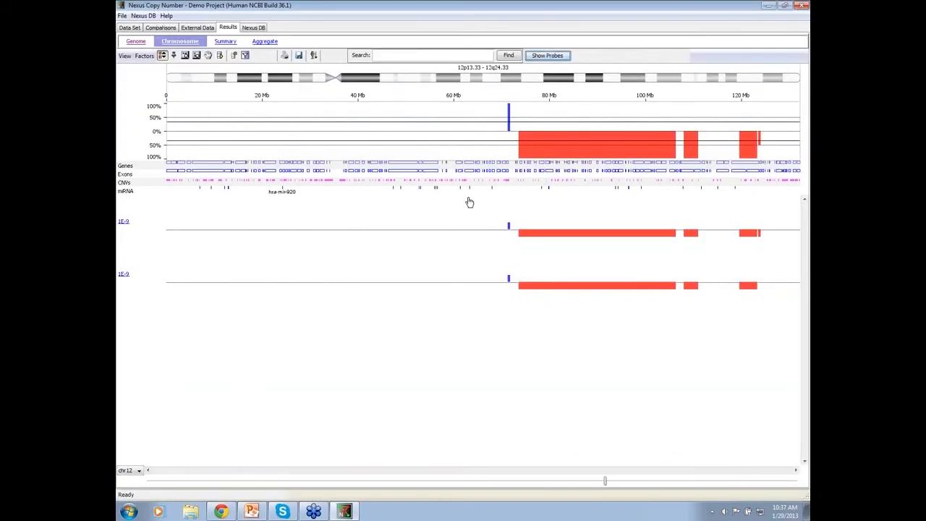
mouse_move(547, 252)
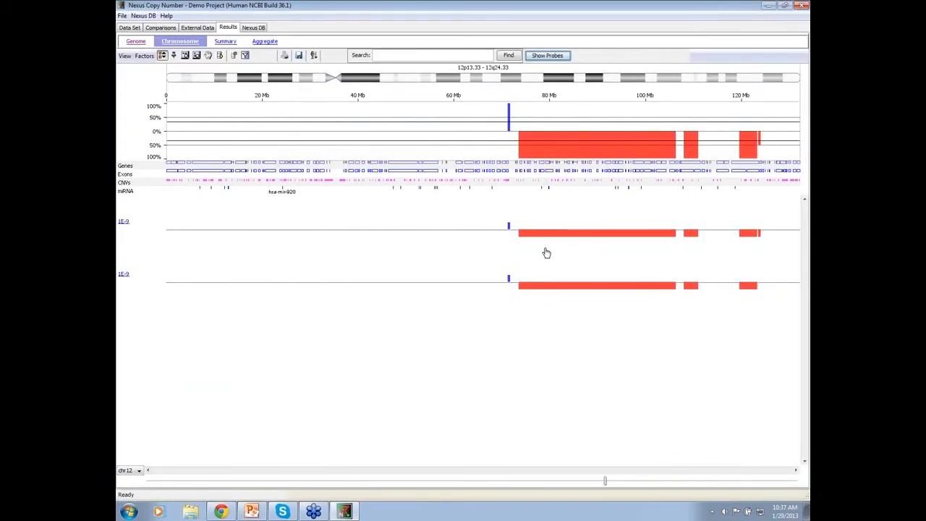
mouse_move(547, 252)
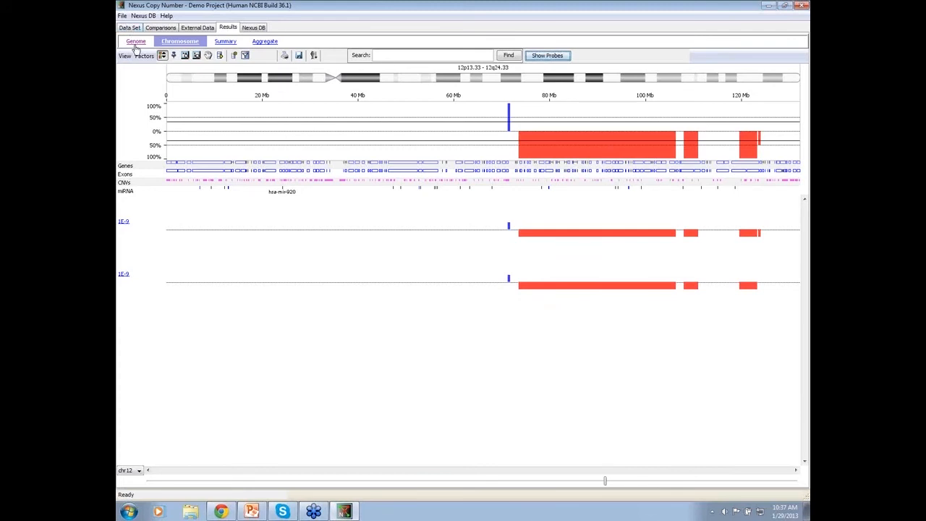
Step: Show one sample's genome-wide log-ratio plot and zoom into the chromosome 10 loss region
left_click(136, 40)
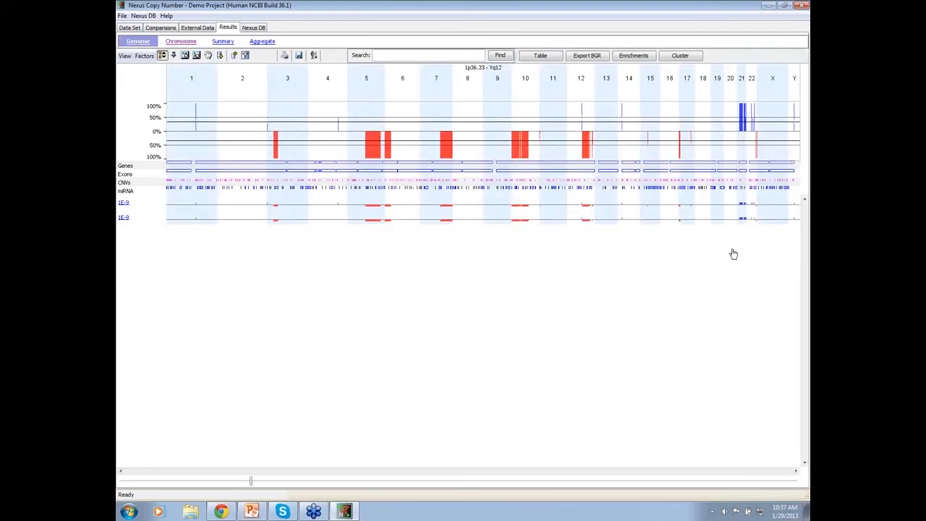
mouse_move(475, 210)
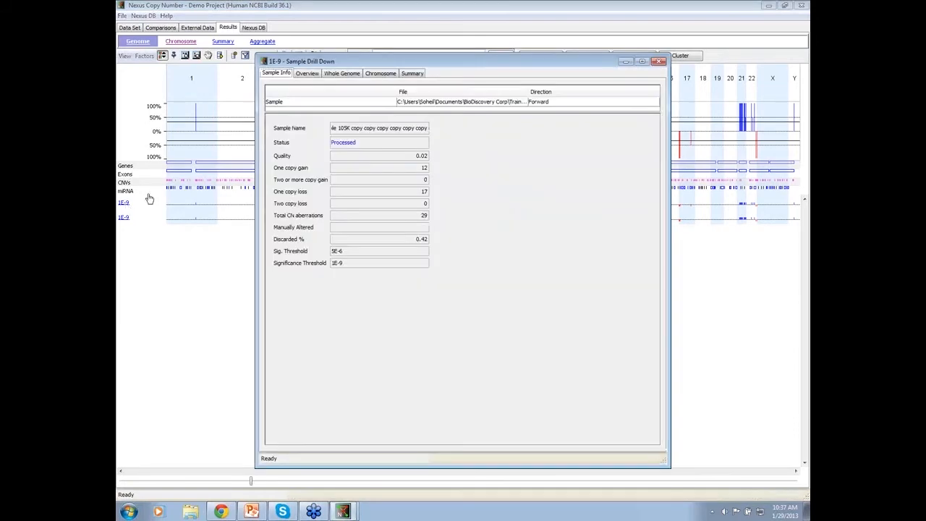
left_click(342, 72)
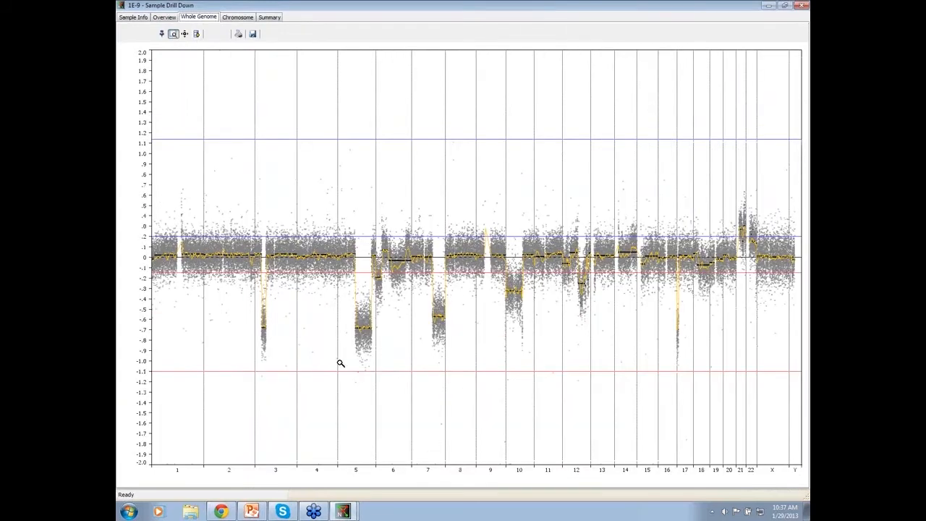
mouse_move(373, 327)
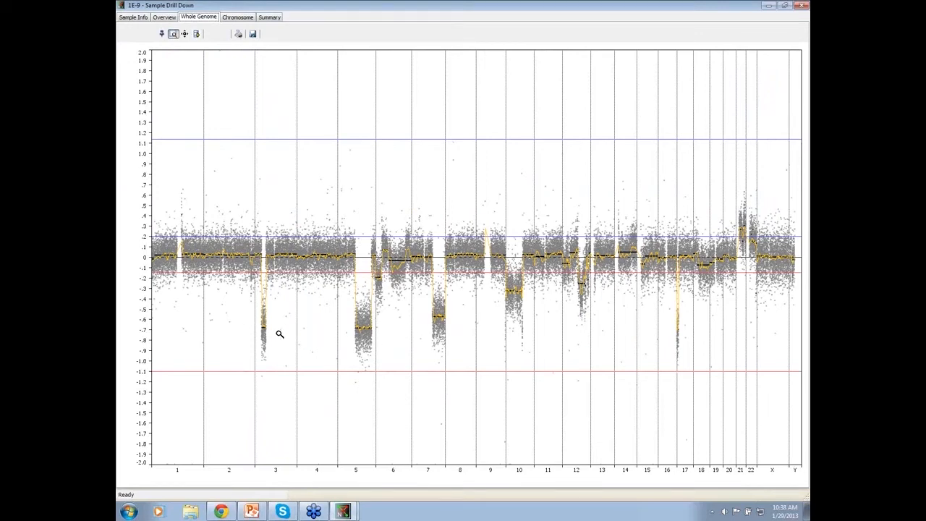
mouse_move(370, 330)
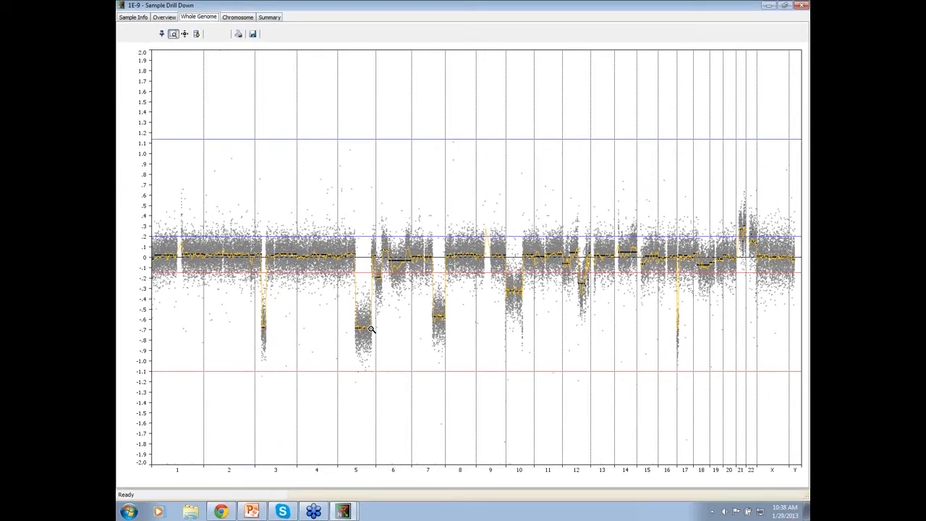
mouse_move(524, 295)
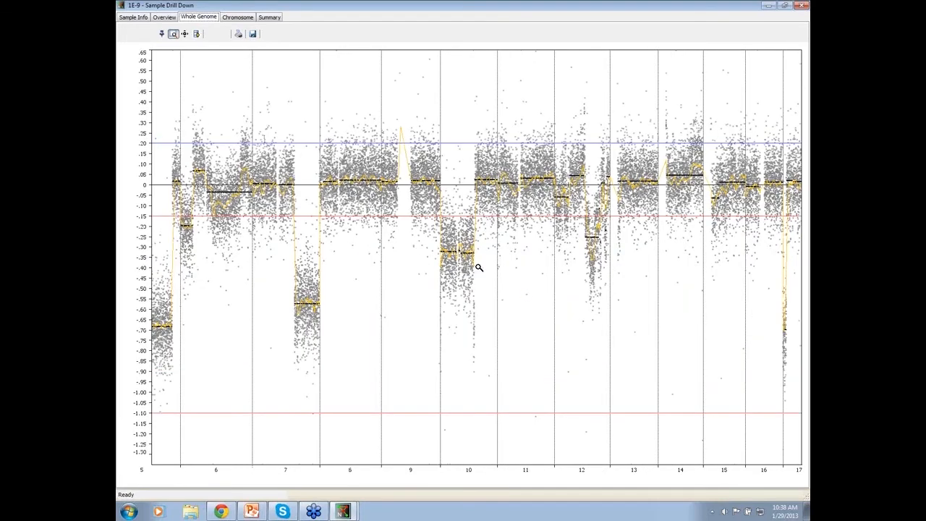
mouse_move(452, 252)
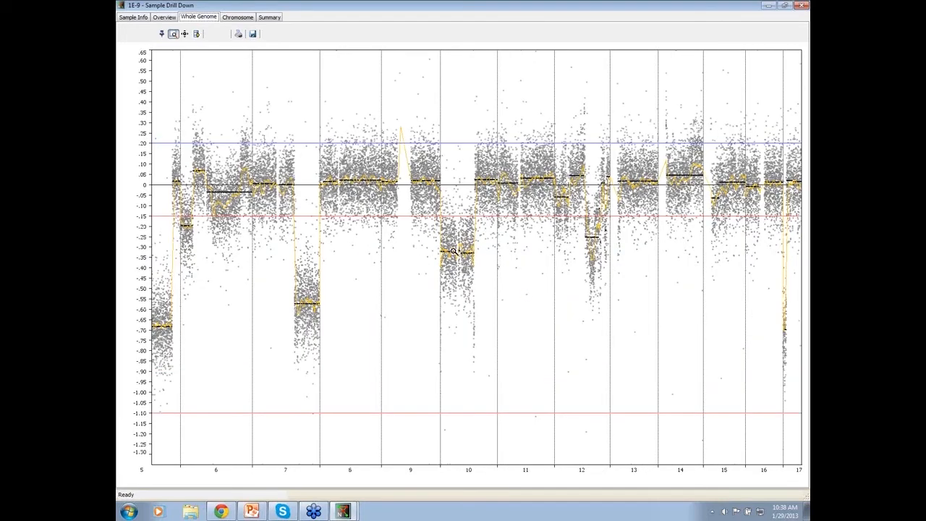
left_click_drag(437, 243, 478, 261)
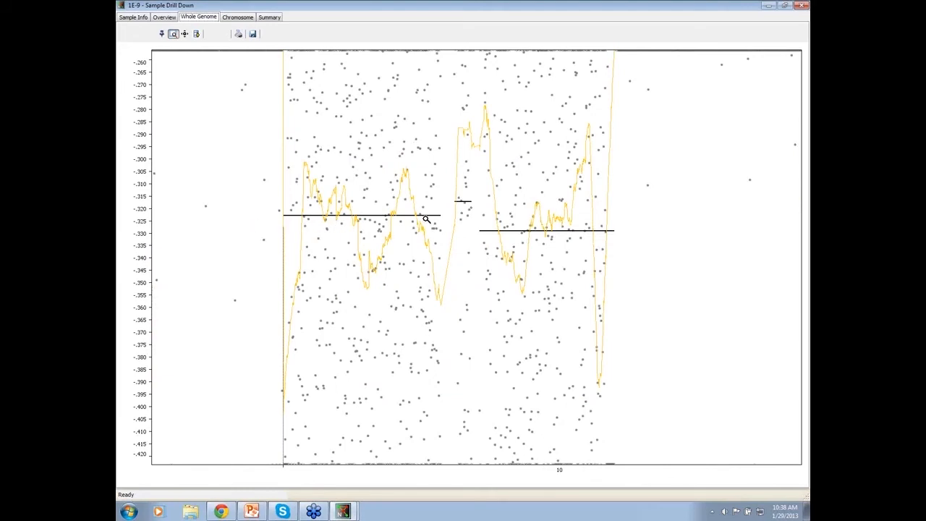
mouse_move(446, 231)
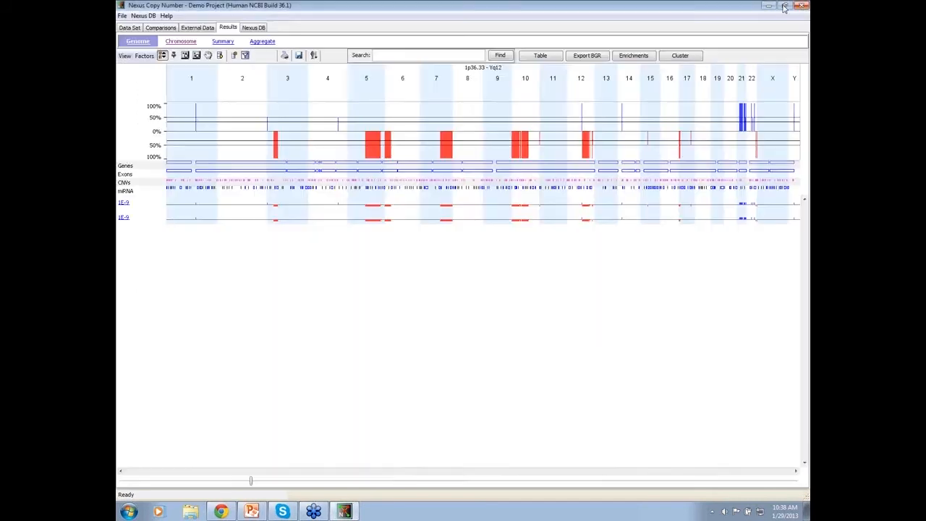
Step: Delete the extra sample copy from the Data Set and reset the remaining copy to unprocessed
left_click(129, 27)
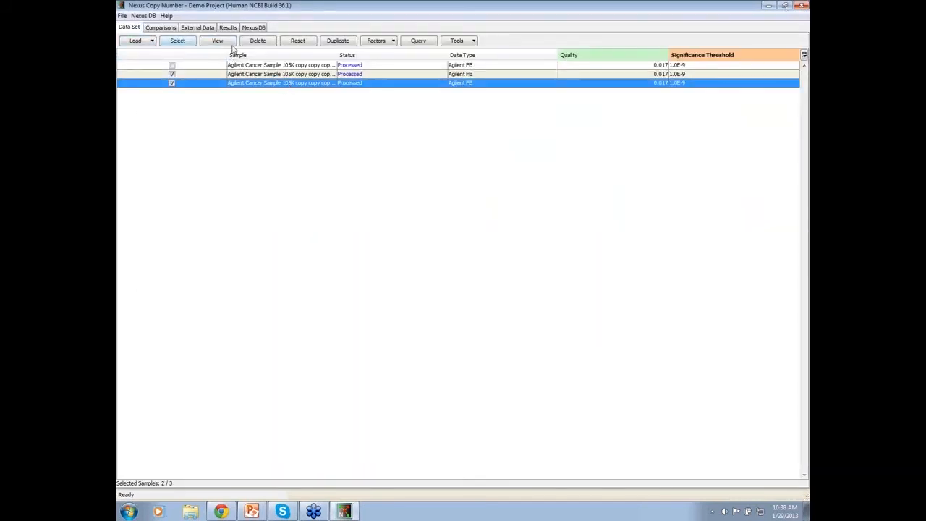
left_click(297, 40)
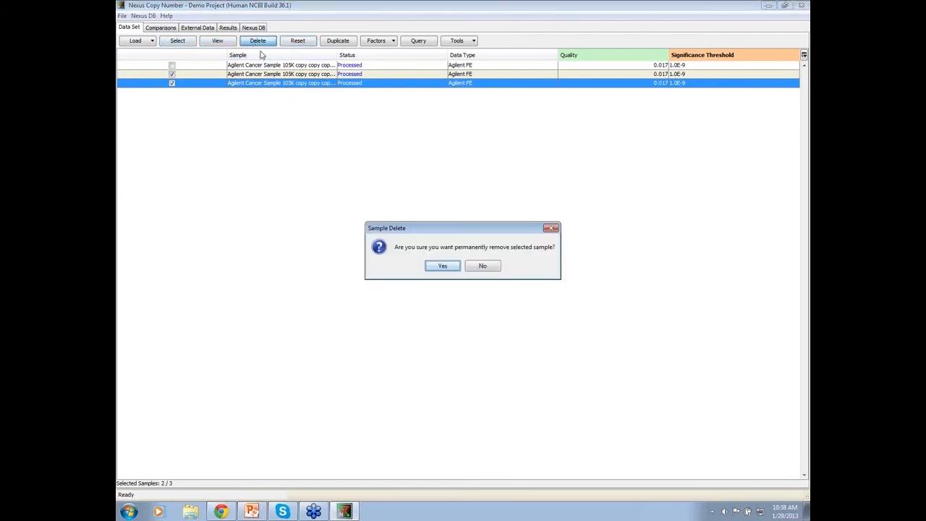
left_click(443, 266)
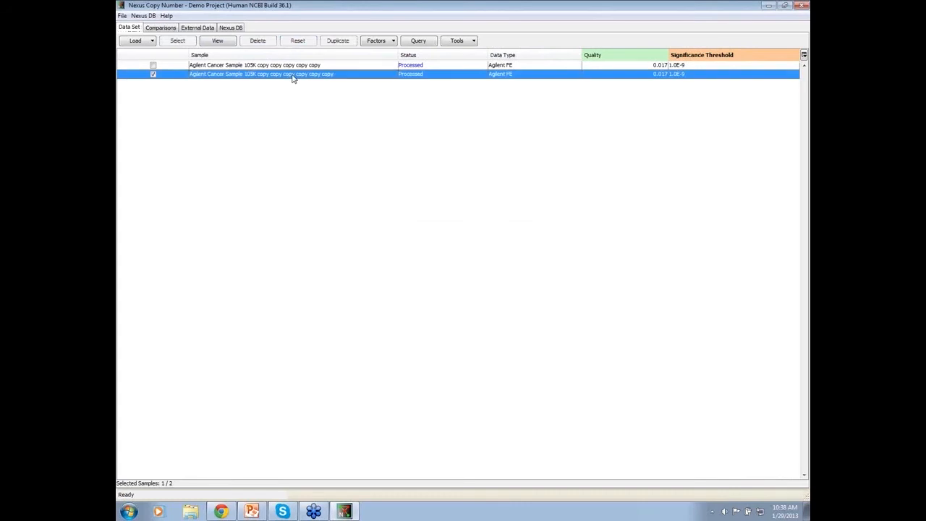
left_click(298, 40)
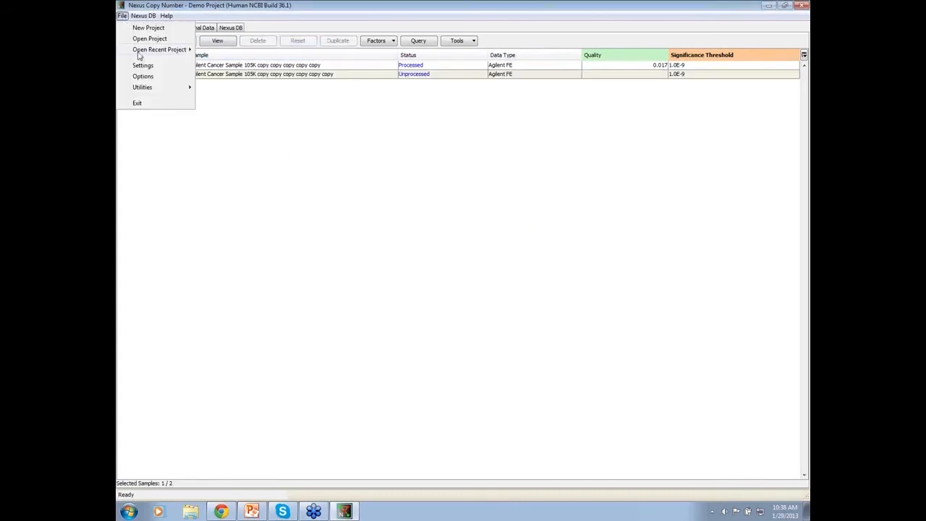
Step: Edit the Loss cutoff under Analysis in Settings and save the changed settings
left_click(142, 66)
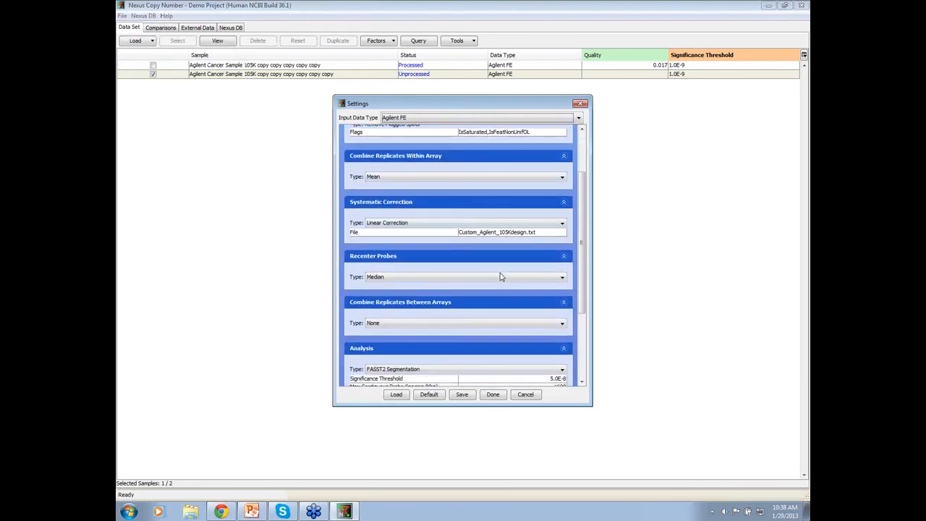
scroll("down", 3)
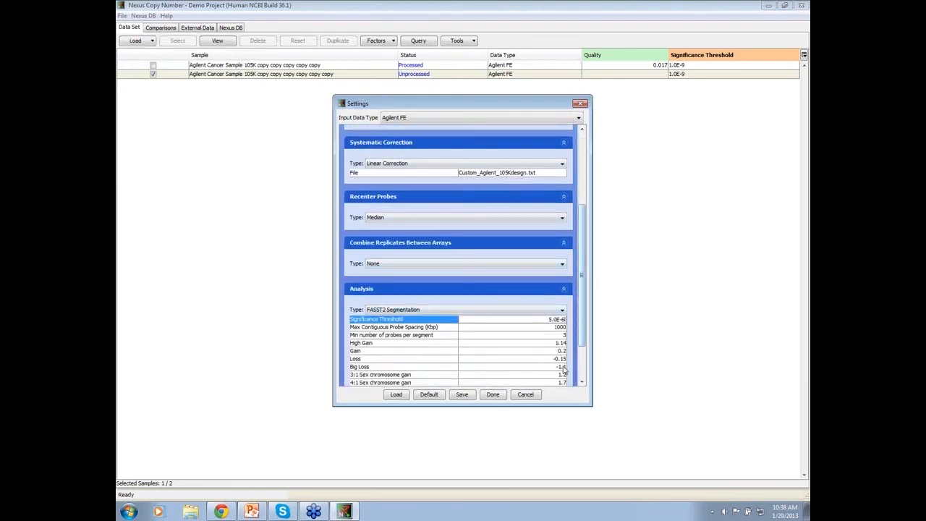
left_click(403, 359)
type("-0.32")
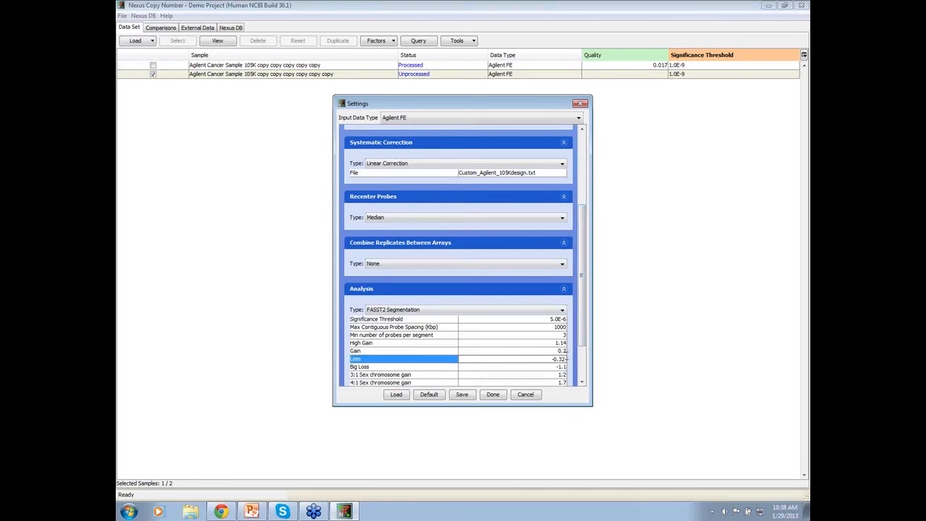
left_click(461, 394)
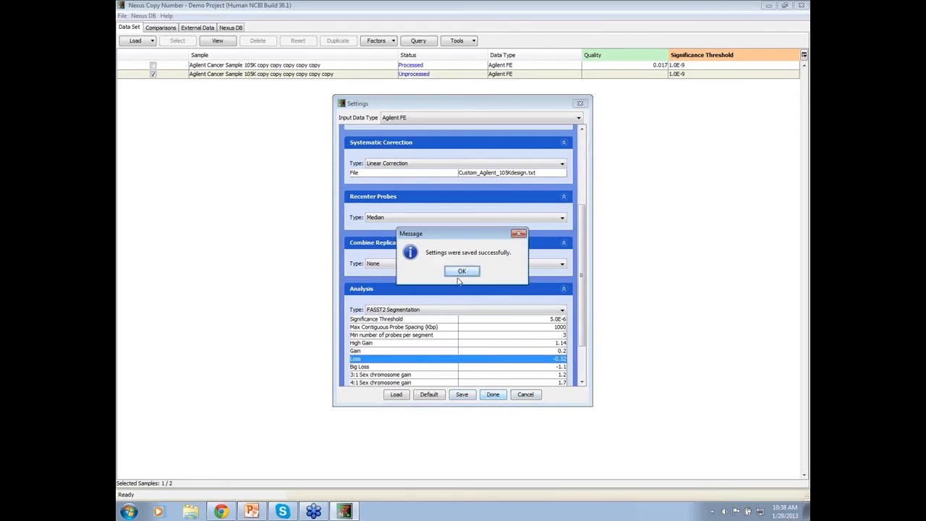
Step: Confirm the saved settings, view the reprocessed sample and open its results in a Sample Window
left_click(461, 270)
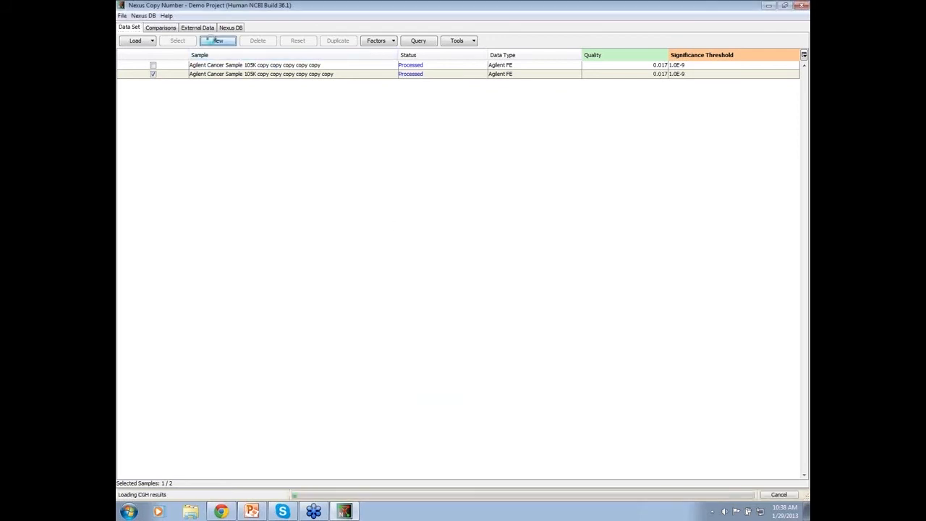
left_click(217, 41)
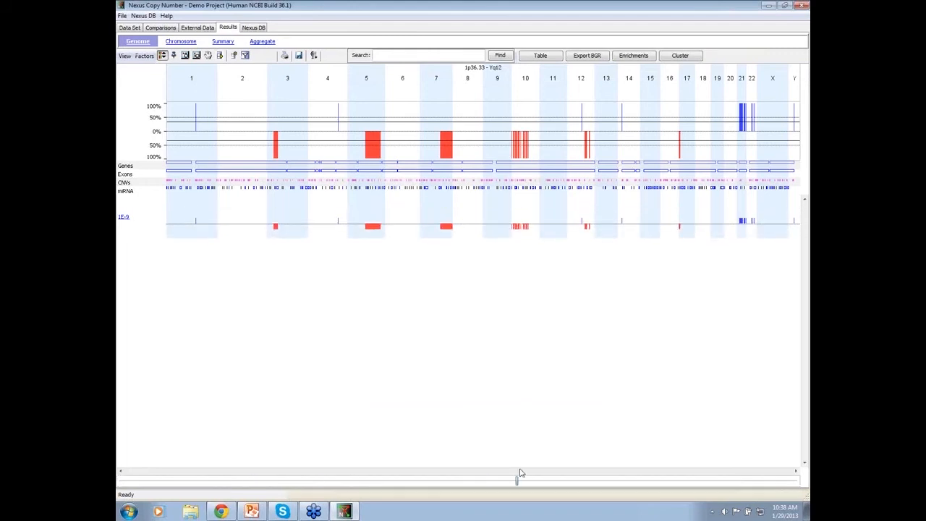
mouse_move(524, 238)
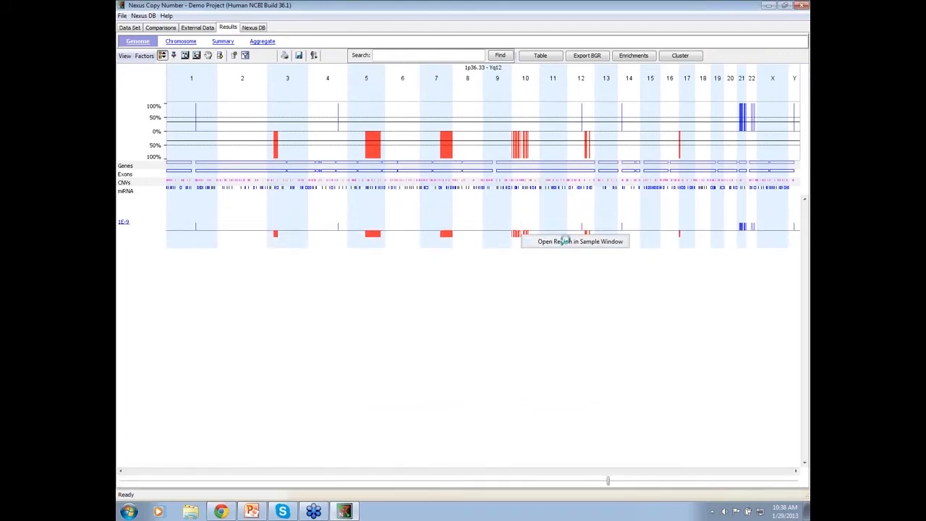
left_click(576, 241)
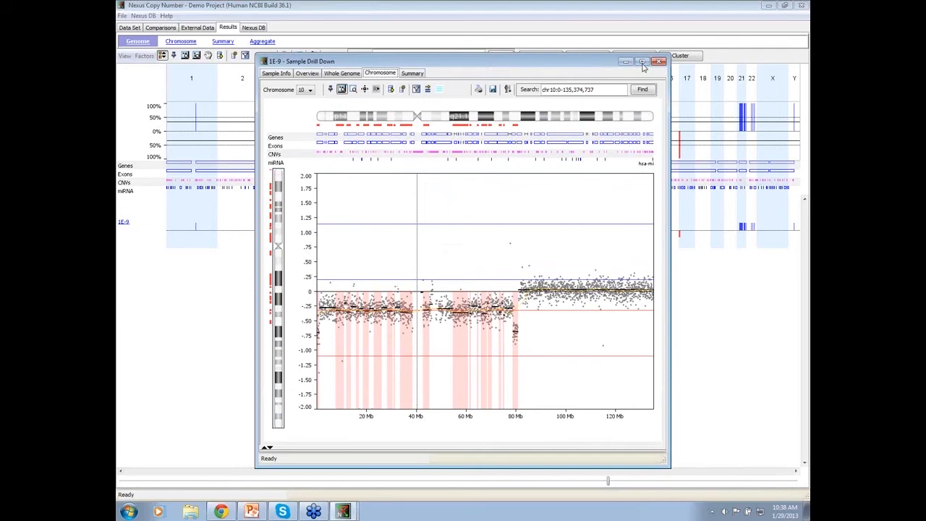
Step: Maximize the Sample Drill Down window to inspect the chromosome 10 loss segments
left_click(643, 61)
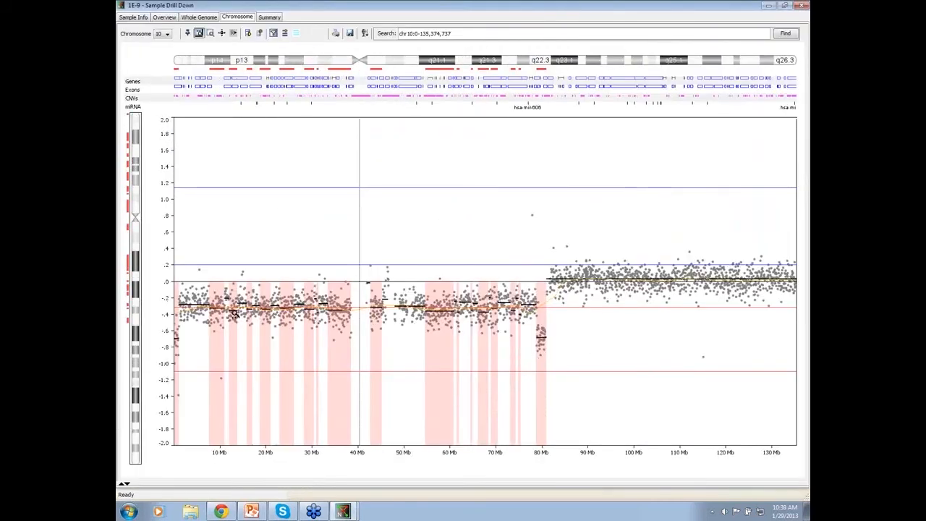
mouse_move(243, 313)
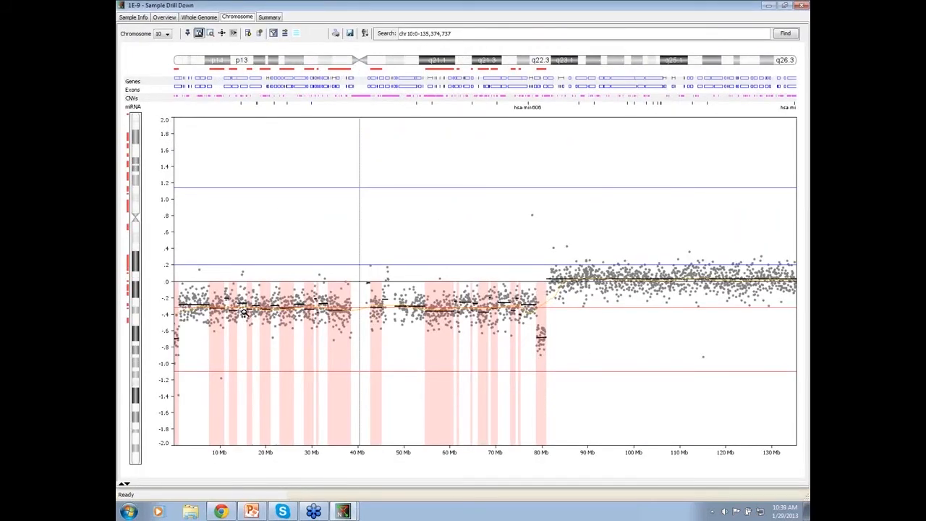
mouse_move(313, 339)
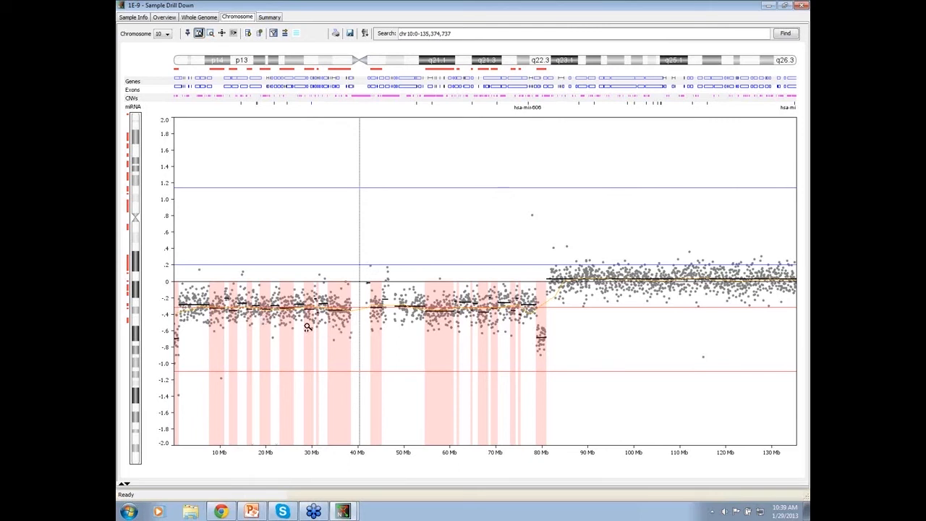
mouse_move(257, 290)
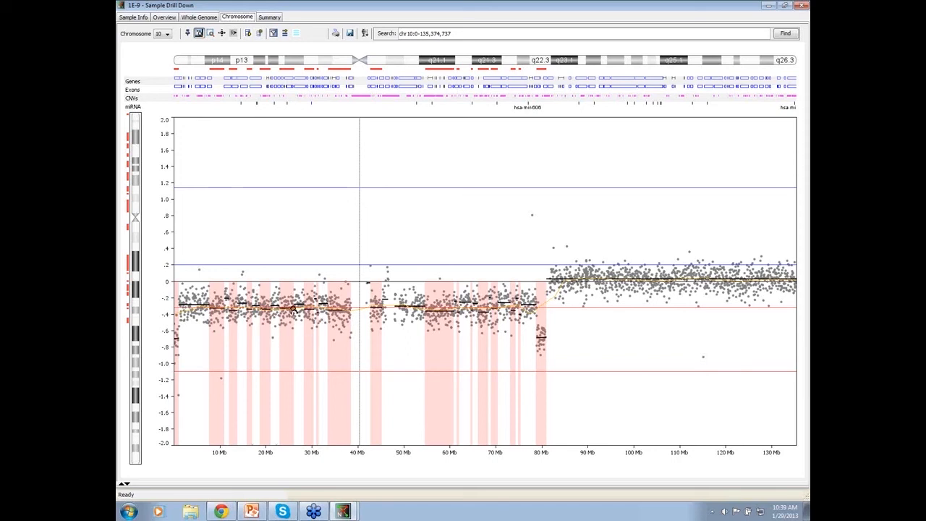
mouse_move(533, 338)
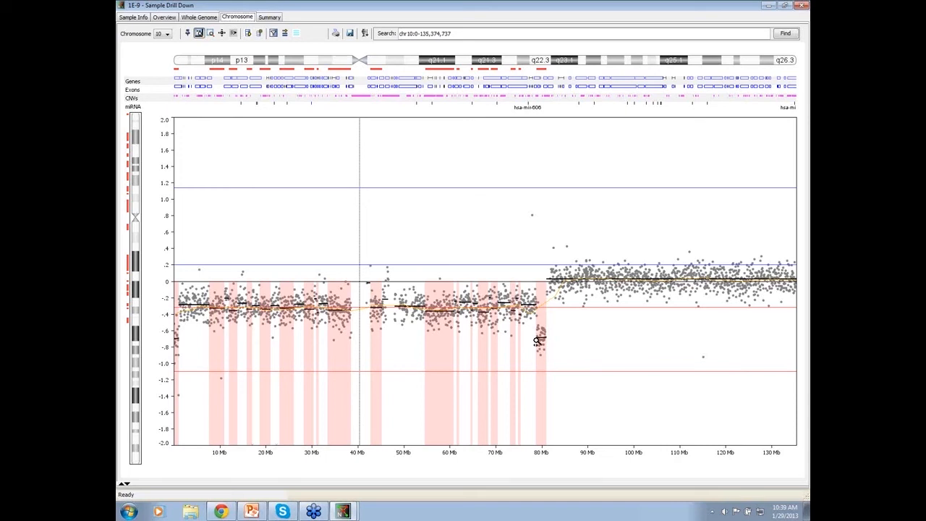
mouse_move(536, 343)
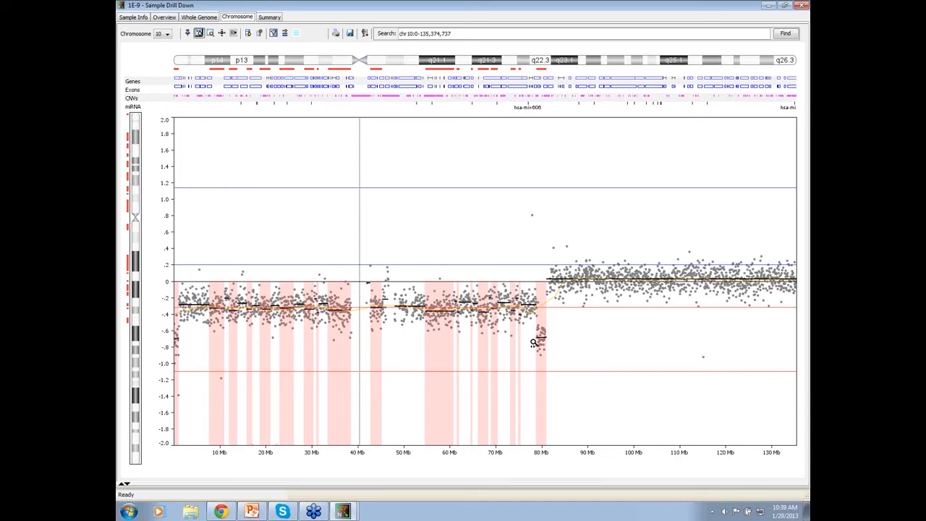
mouse_move(549, 307)
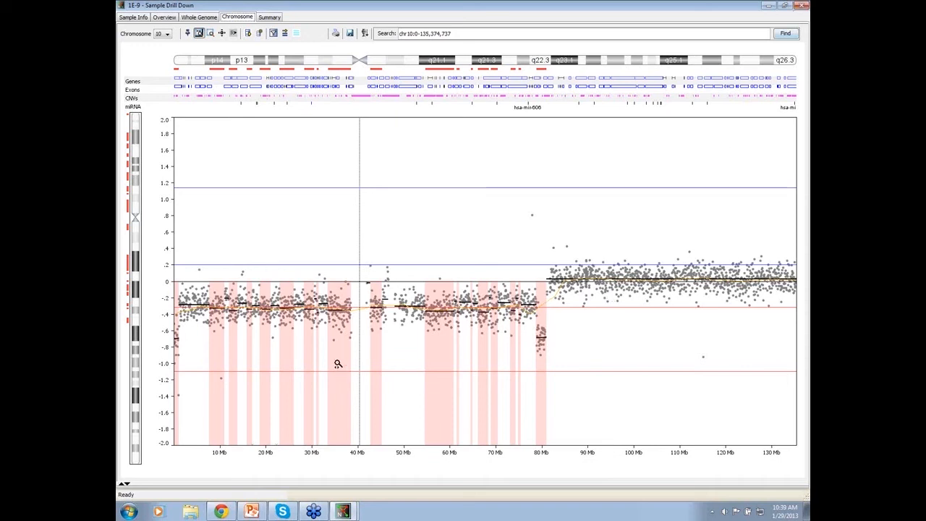
mouse_move(158, 320)
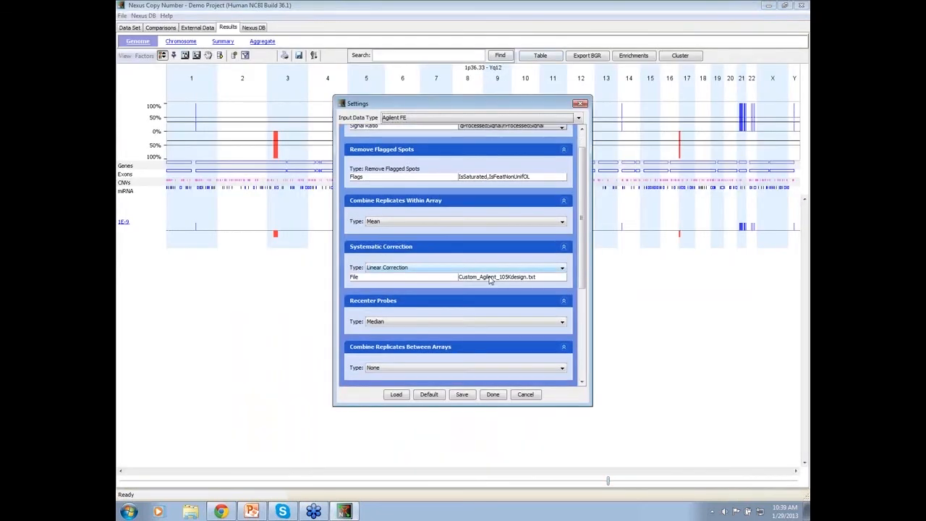
Step: Edit the Loss cutoff under Analysis again and confirm the settings were saved
scroll("down", 3)
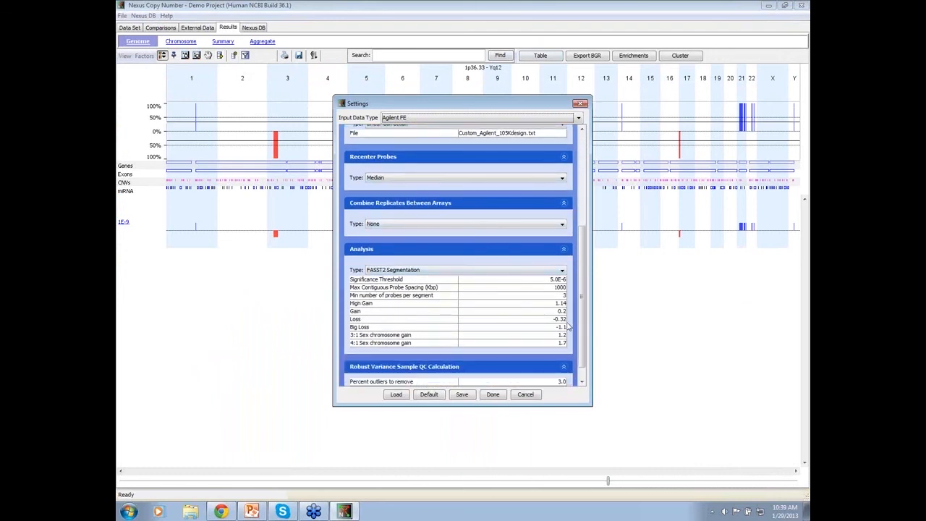
left_click(398, 320)
type("-0.15")
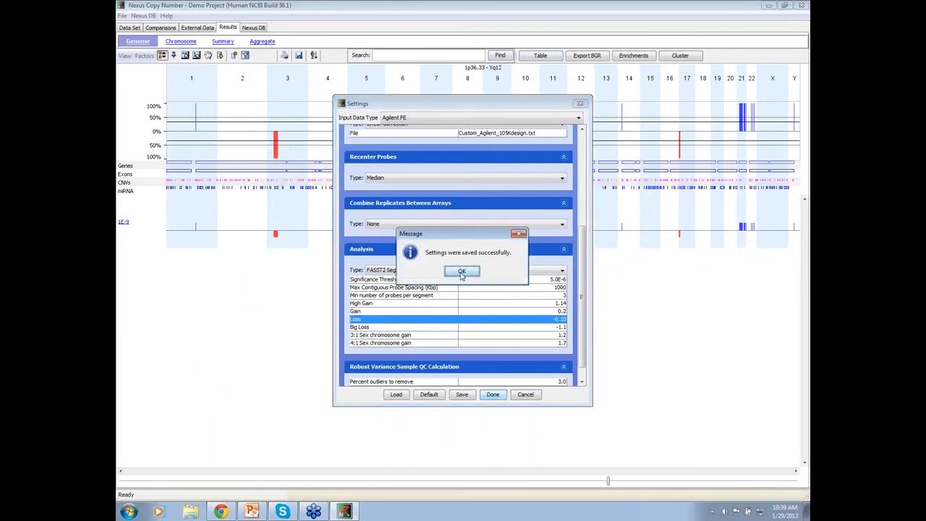
left_click(462, 271)
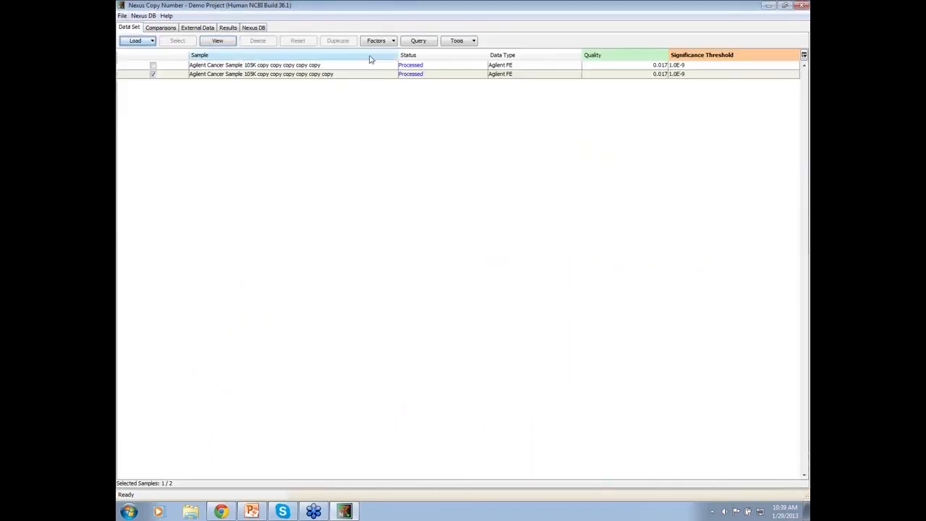
Step: Review the single broad chromosome 10 loss region, then close the drill-down window
left_click(298, 40)
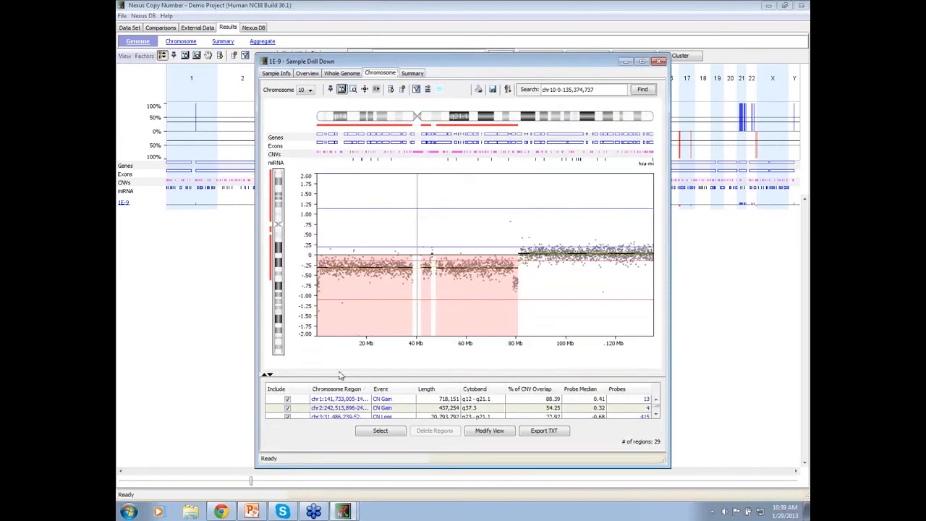
mouse_move(509, 272)
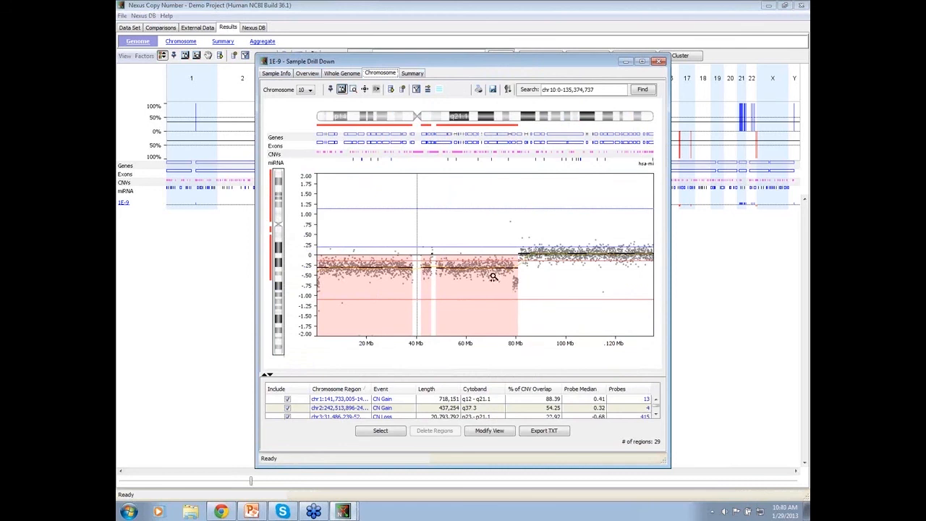
mouse_move(484, 283)
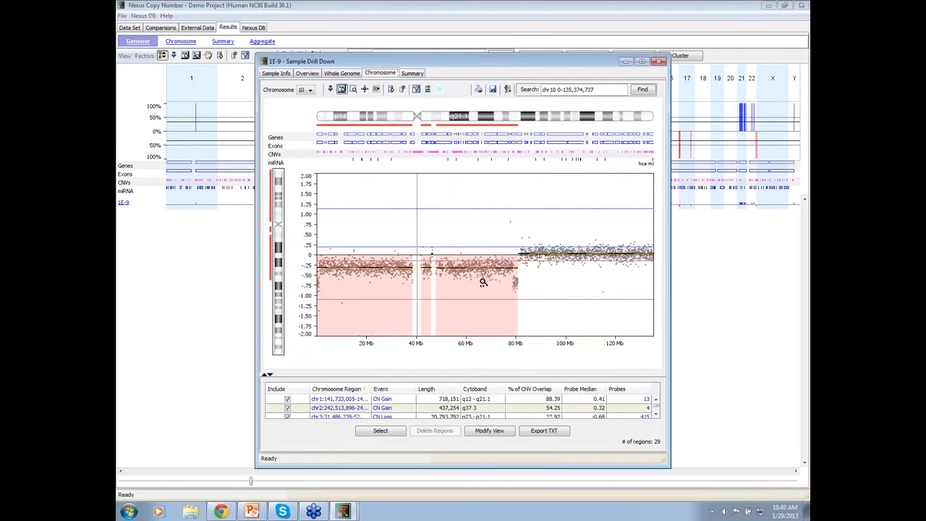
mouse_move(530, 293)
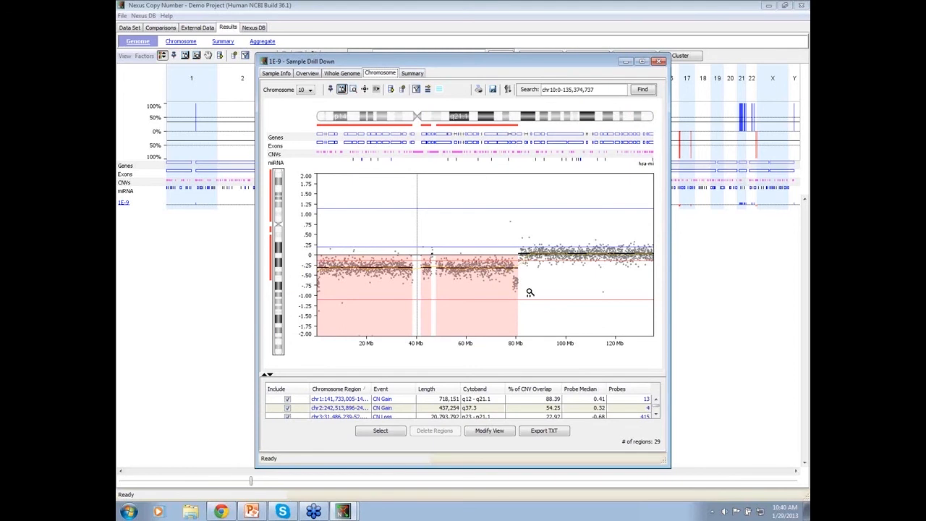
left_click(657, 61)
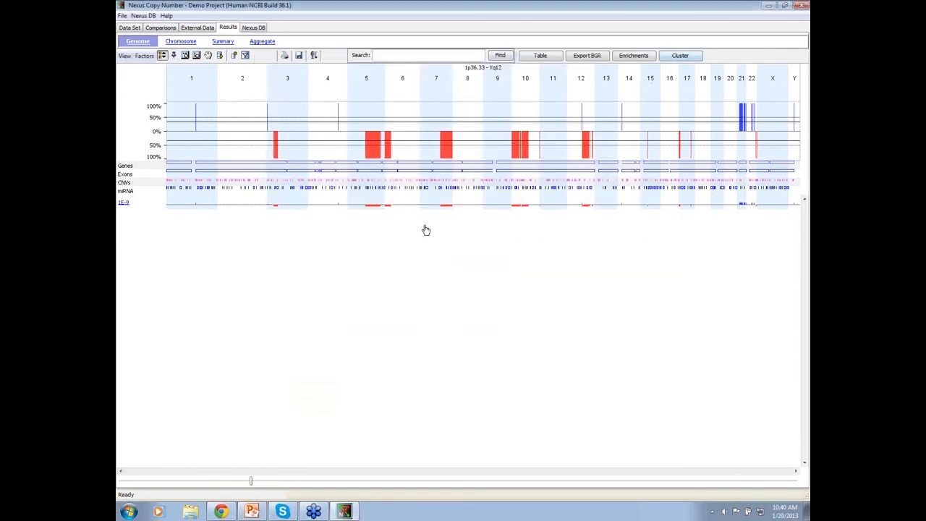
Step: Set the segmentation Significance Threshold to 5.0E-1 via File > Settings and confirm the save
left_click(122, 14)
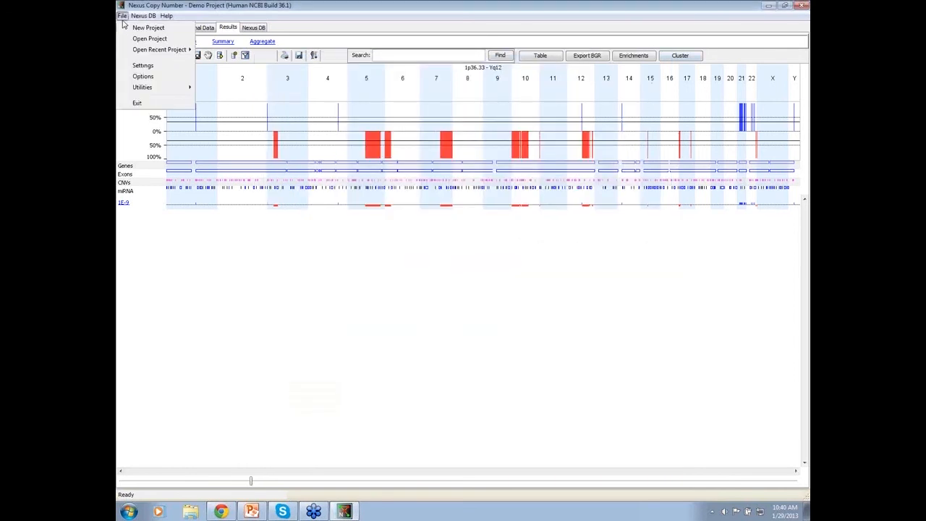
left_click(142, 65)
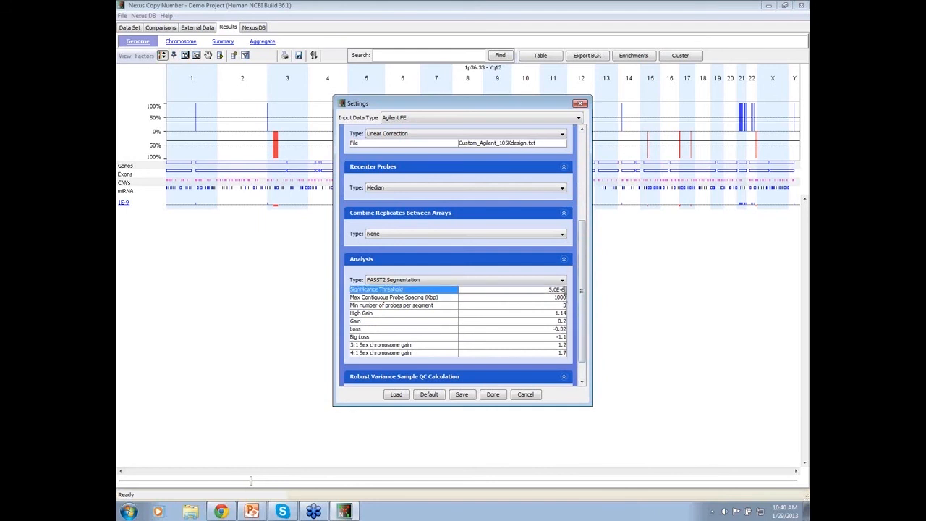
type("5.0E-10")
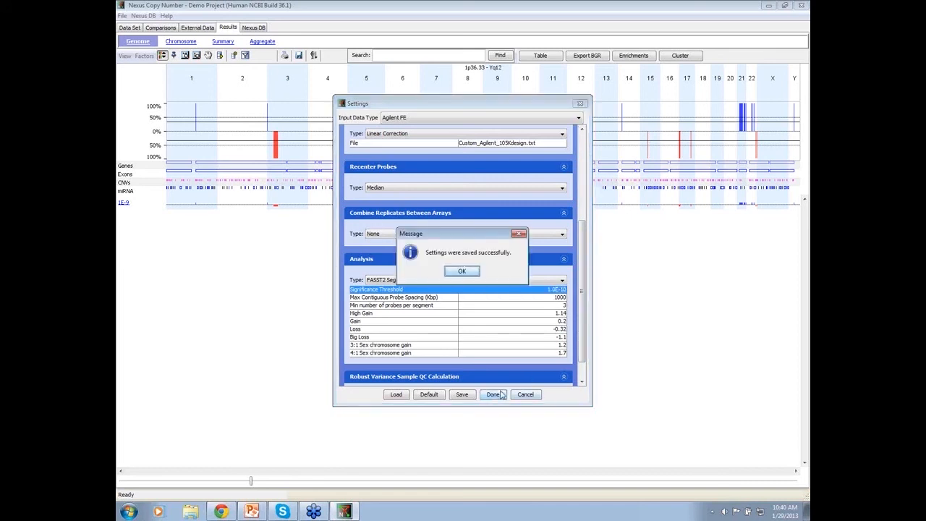
left_click(462, 271)
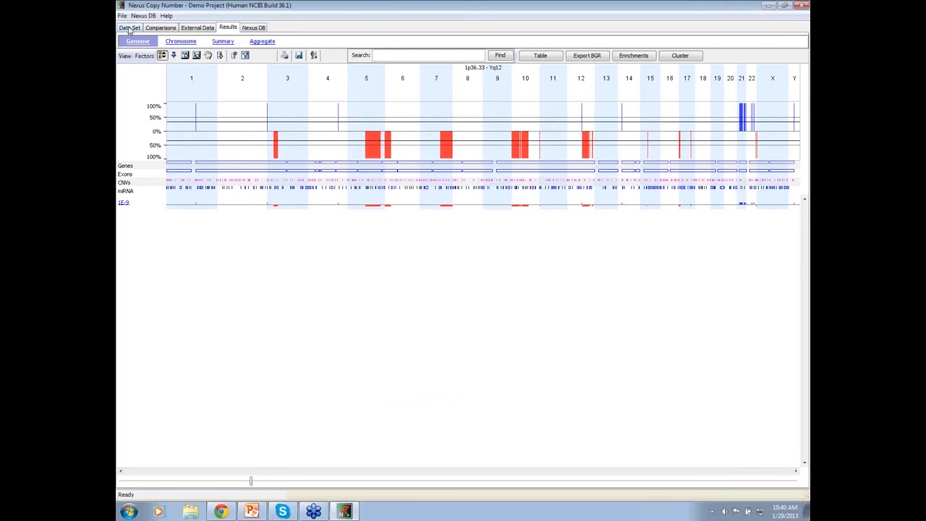
Step: Process the unprocessed sample copy from the Data Set list
left_click(298, 41)
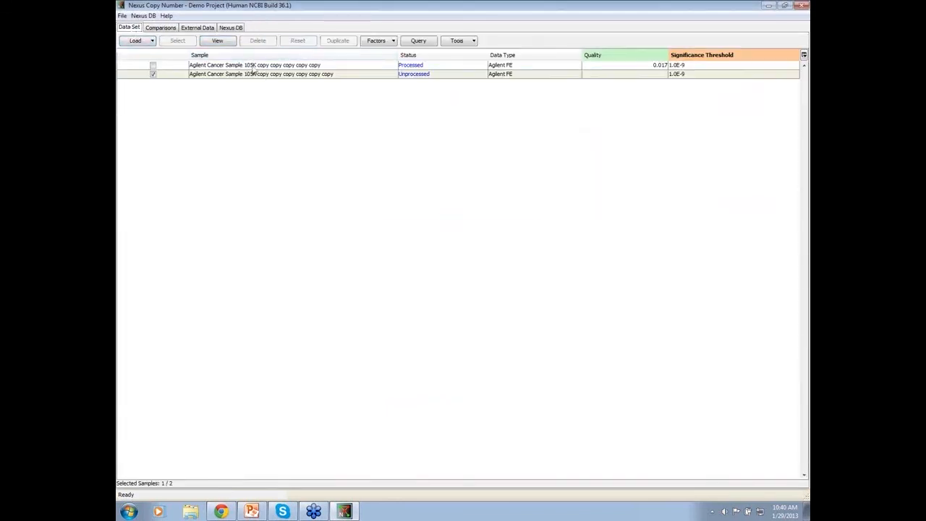
left_click(217, 41)
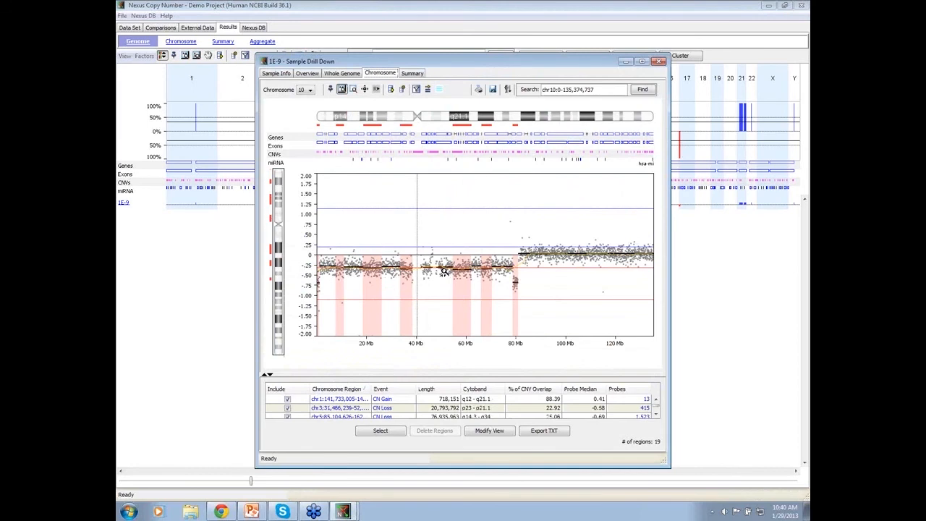
mouse_move(375, 281)
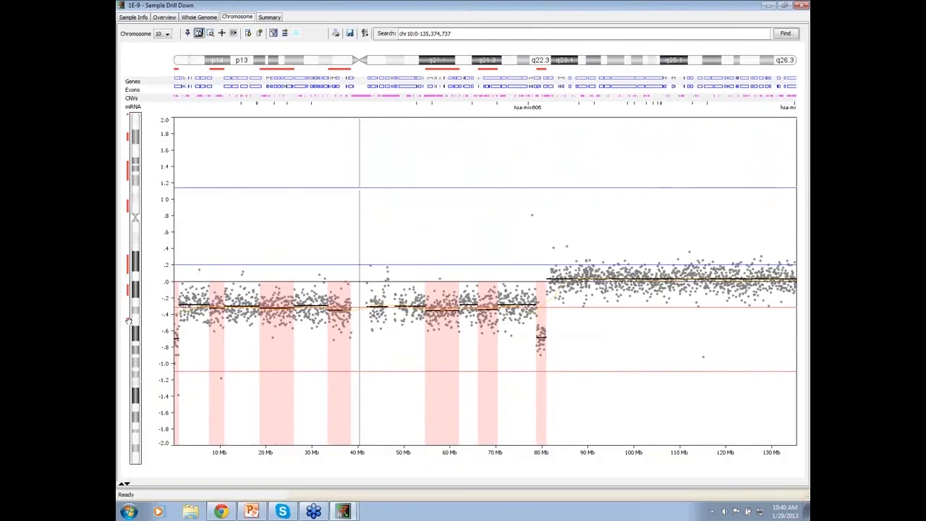
mouse_move(333, 330)
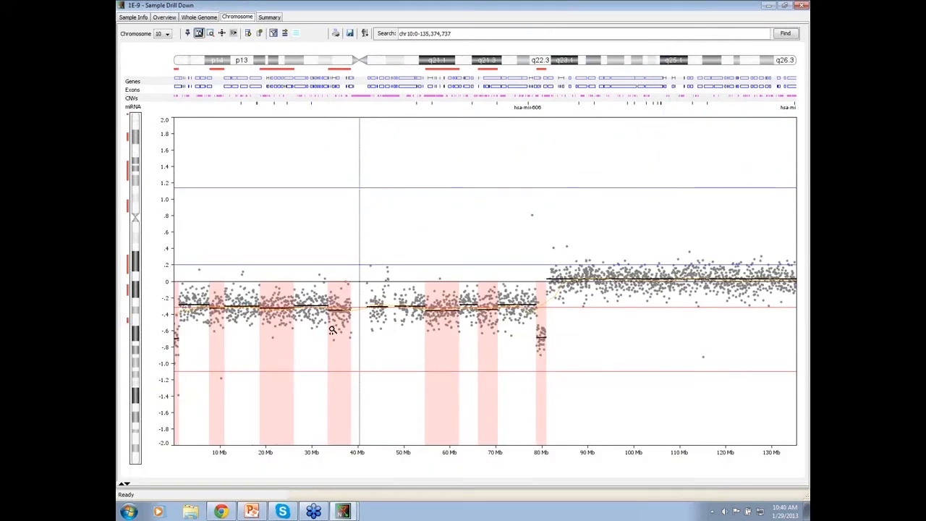
mouse_move(306, 314)
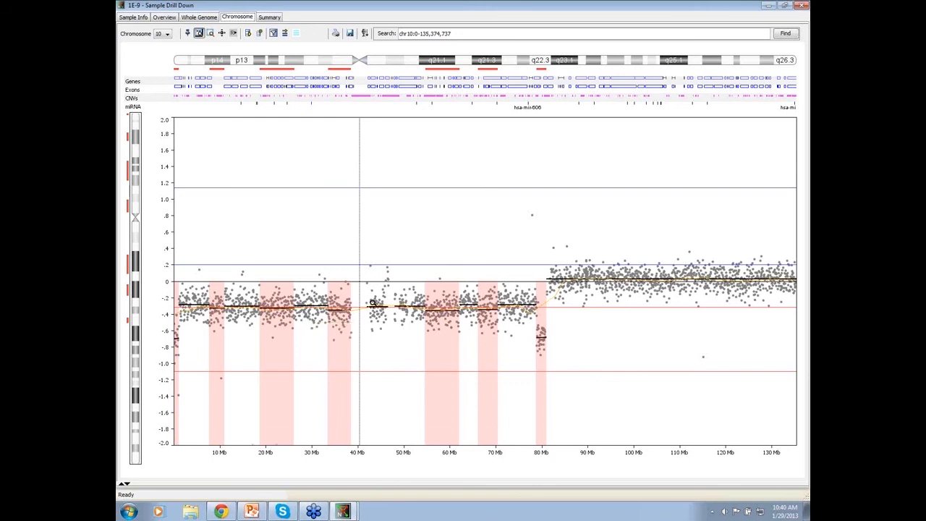
mouse_move(481, 316)
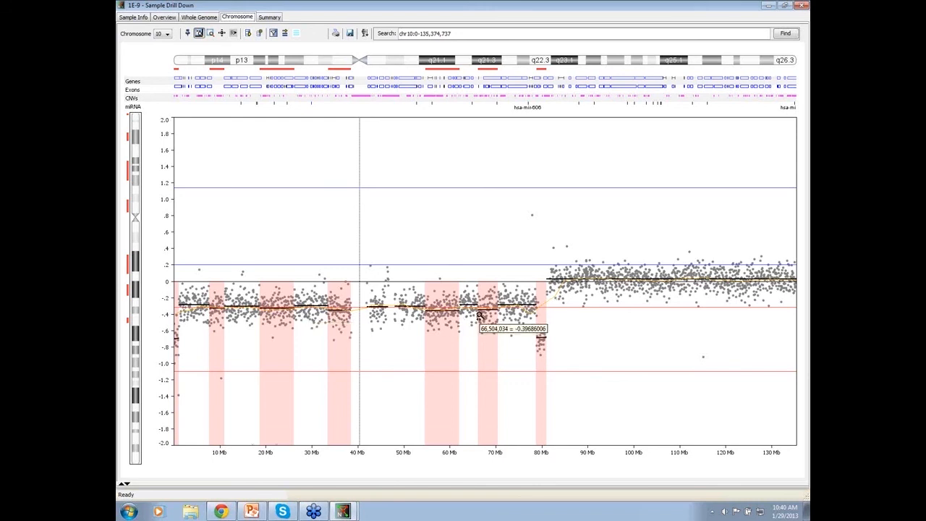
mouse_move(471, 302)
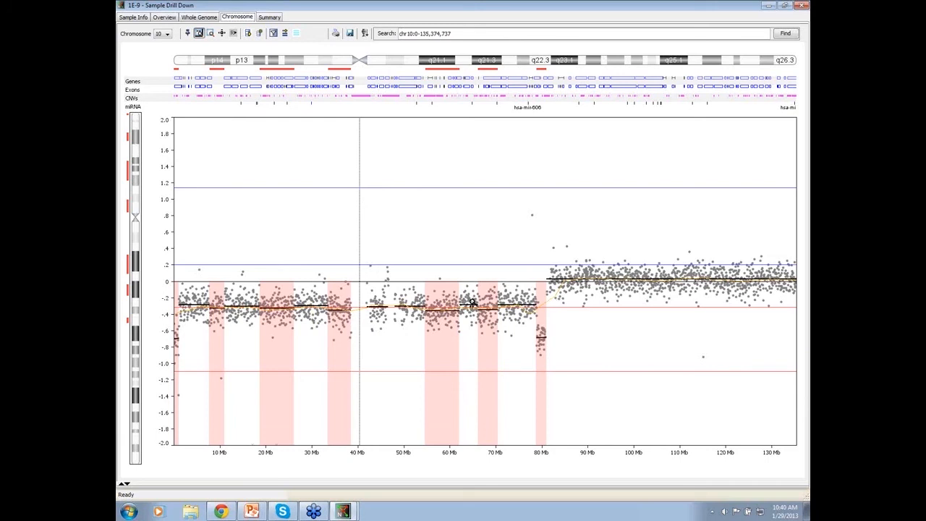
mouse_move(480, 283)
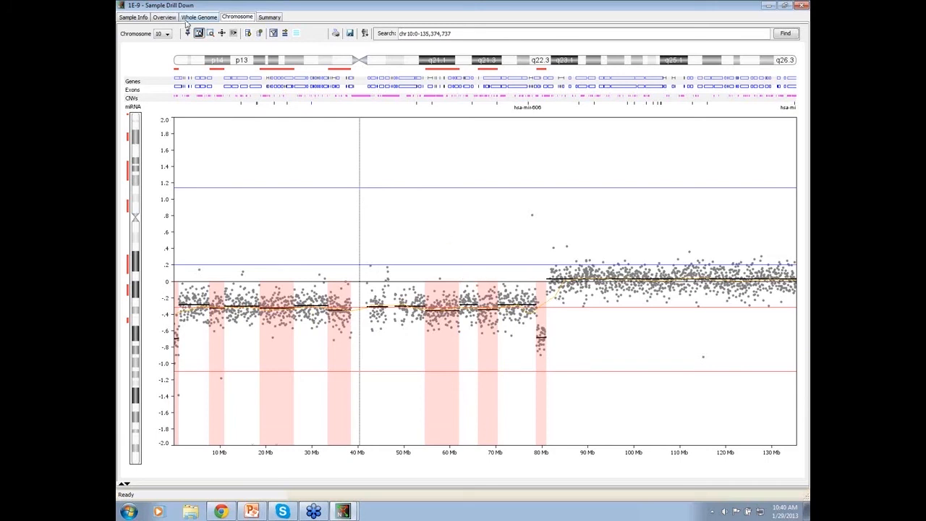
Step: Switch the Sample Drill Down to the Whole Genome probe plot
left_click(198, 17)
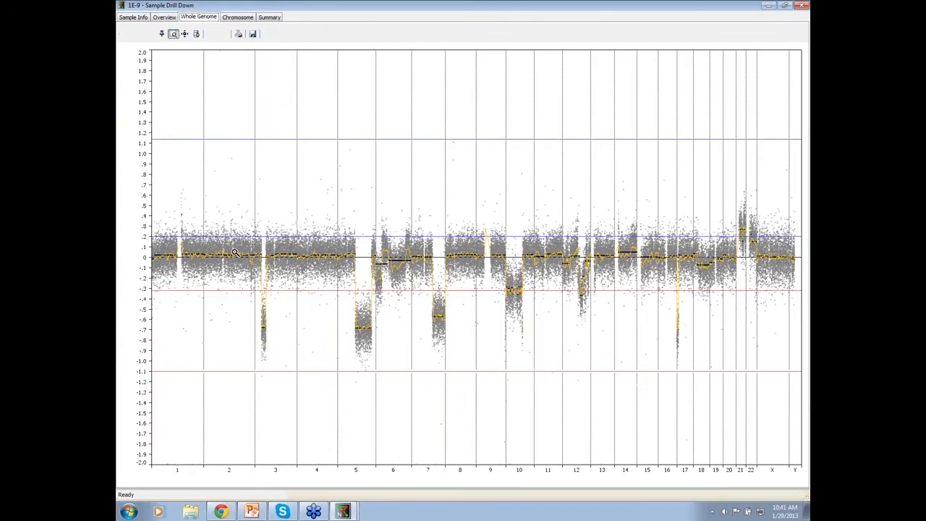
mouse_move(556, 281)
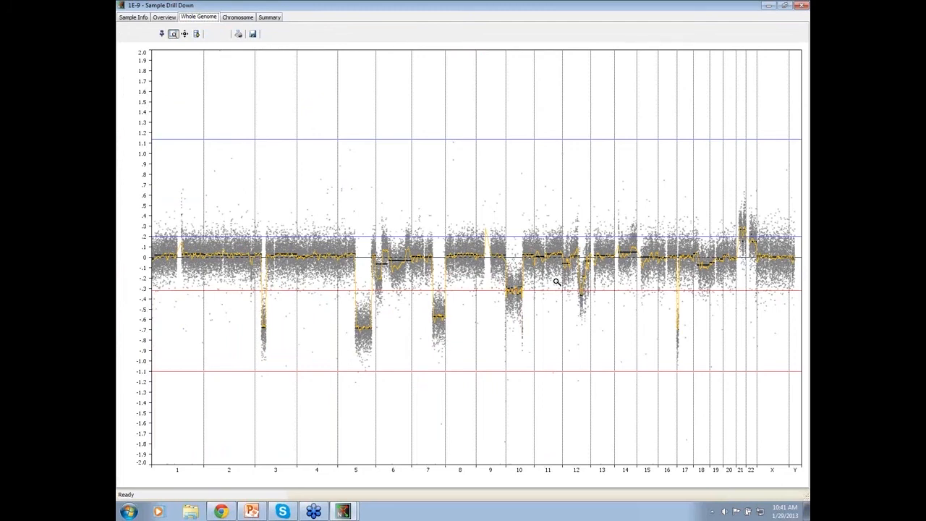
mouse_move(642, 283)
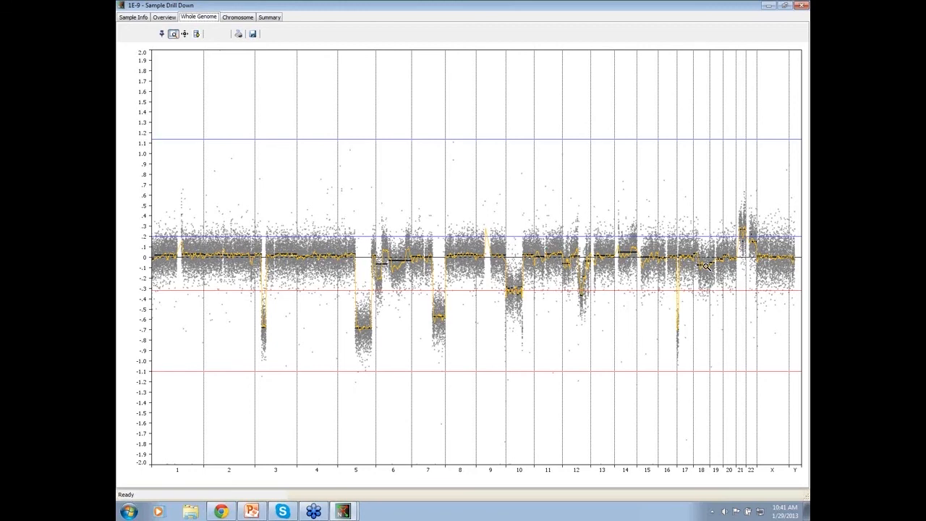
mouse_move(717, 275)
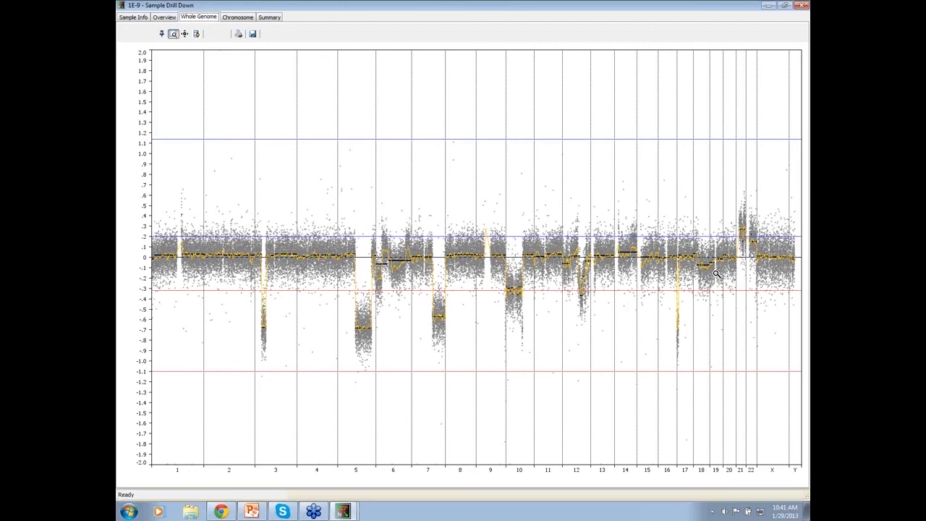
mouse_move(700, 269)
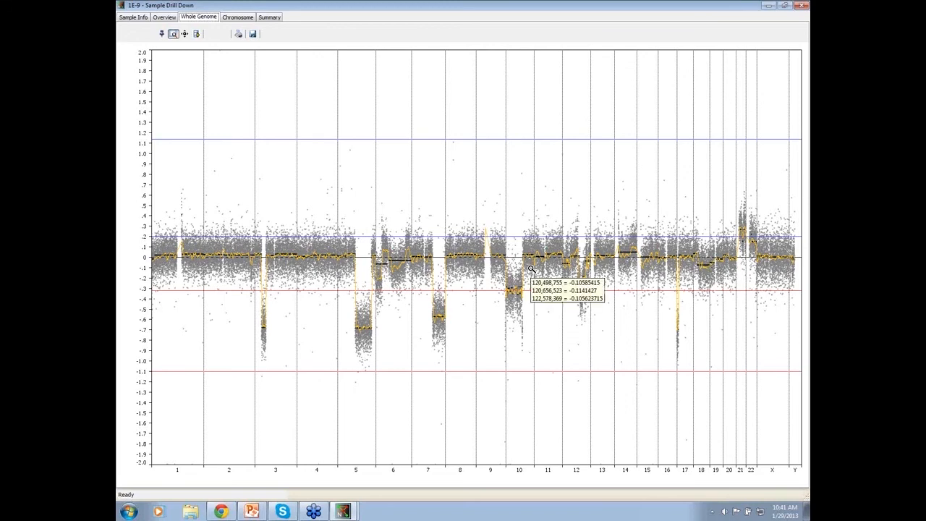
mouse_move(733, 101)
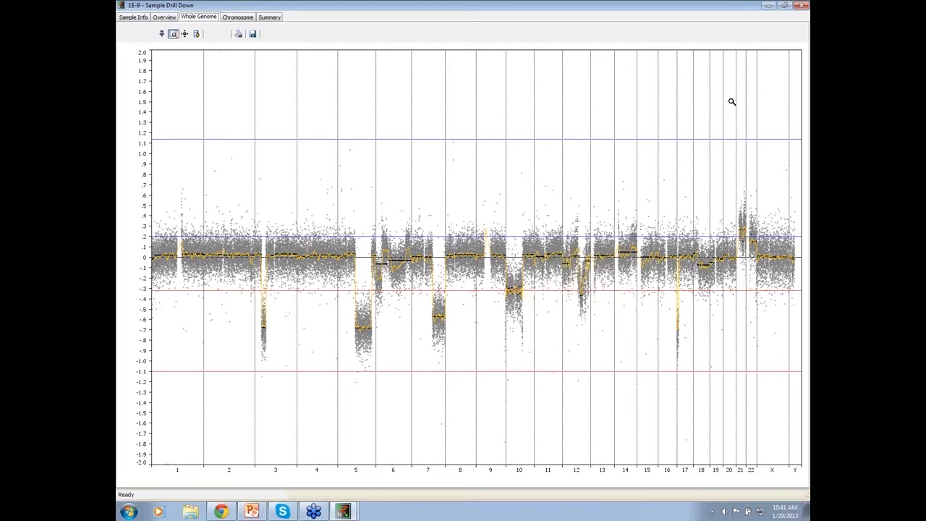